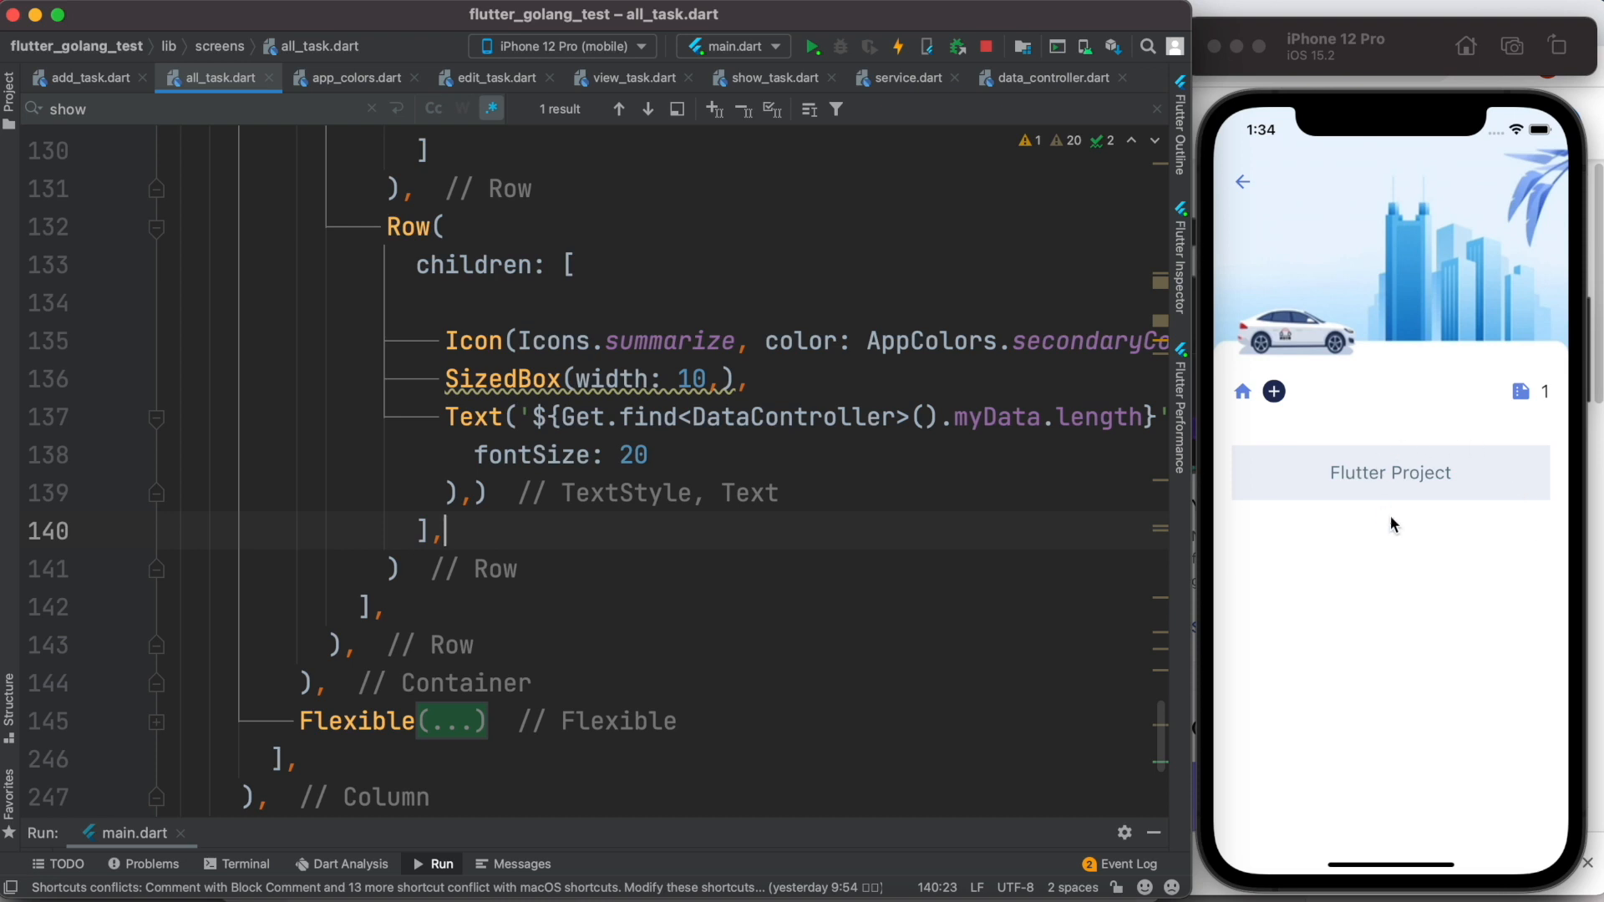
mouse_move(1539, 400)
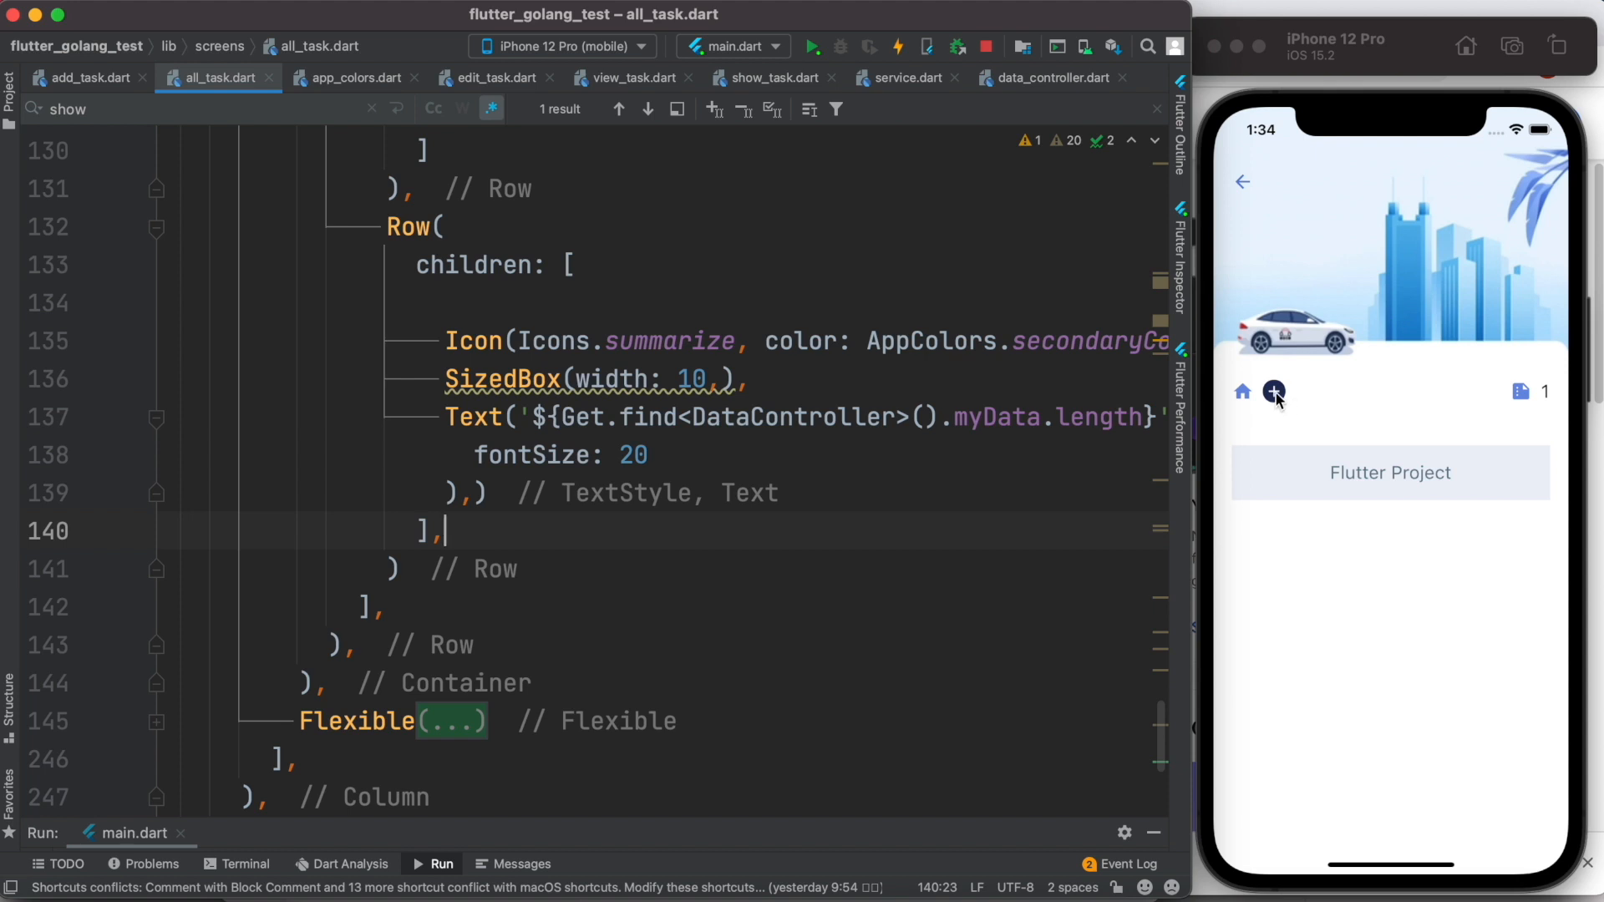
Add a task named 'React native' with detail 'React native projects with GoLang.' in the simulator
click(1274, 391)
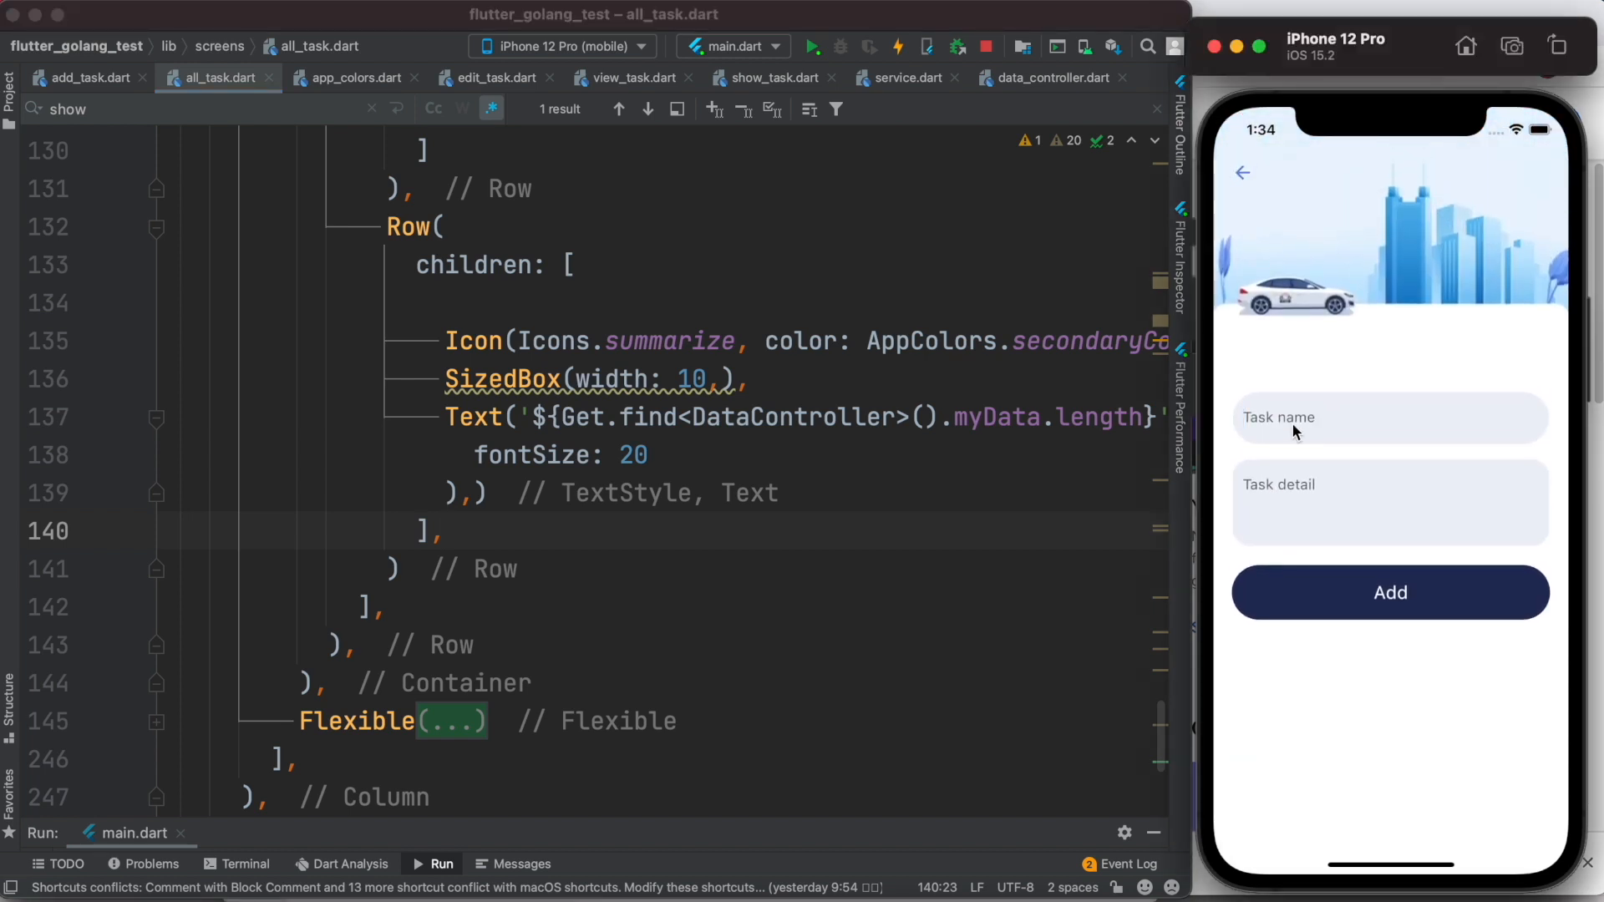
text(React native)
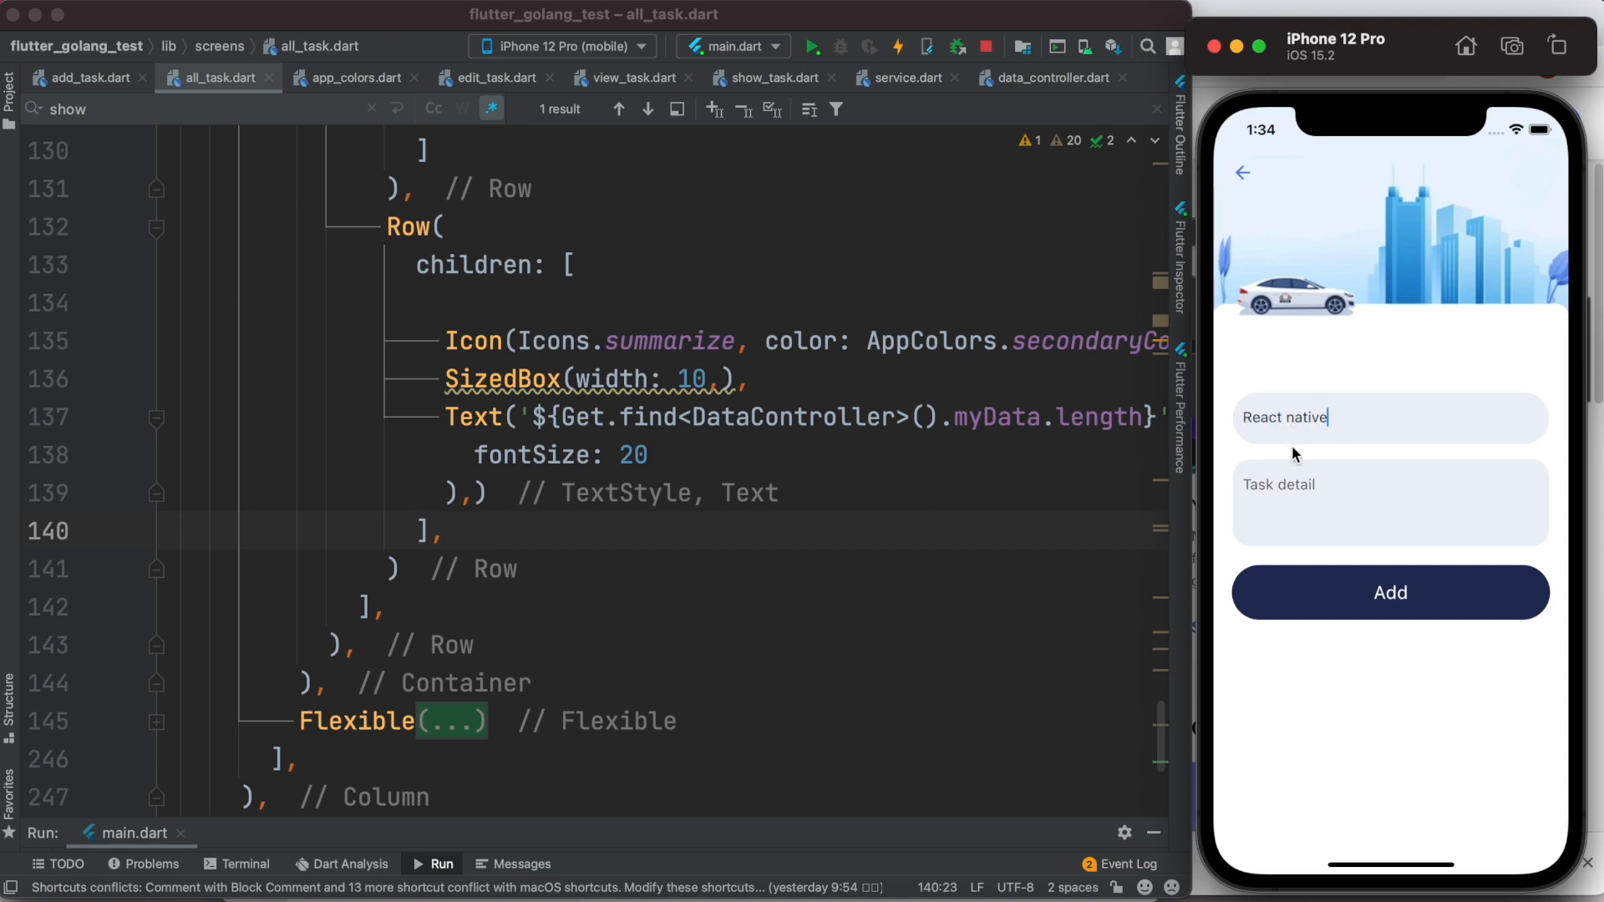
text(React native projects)
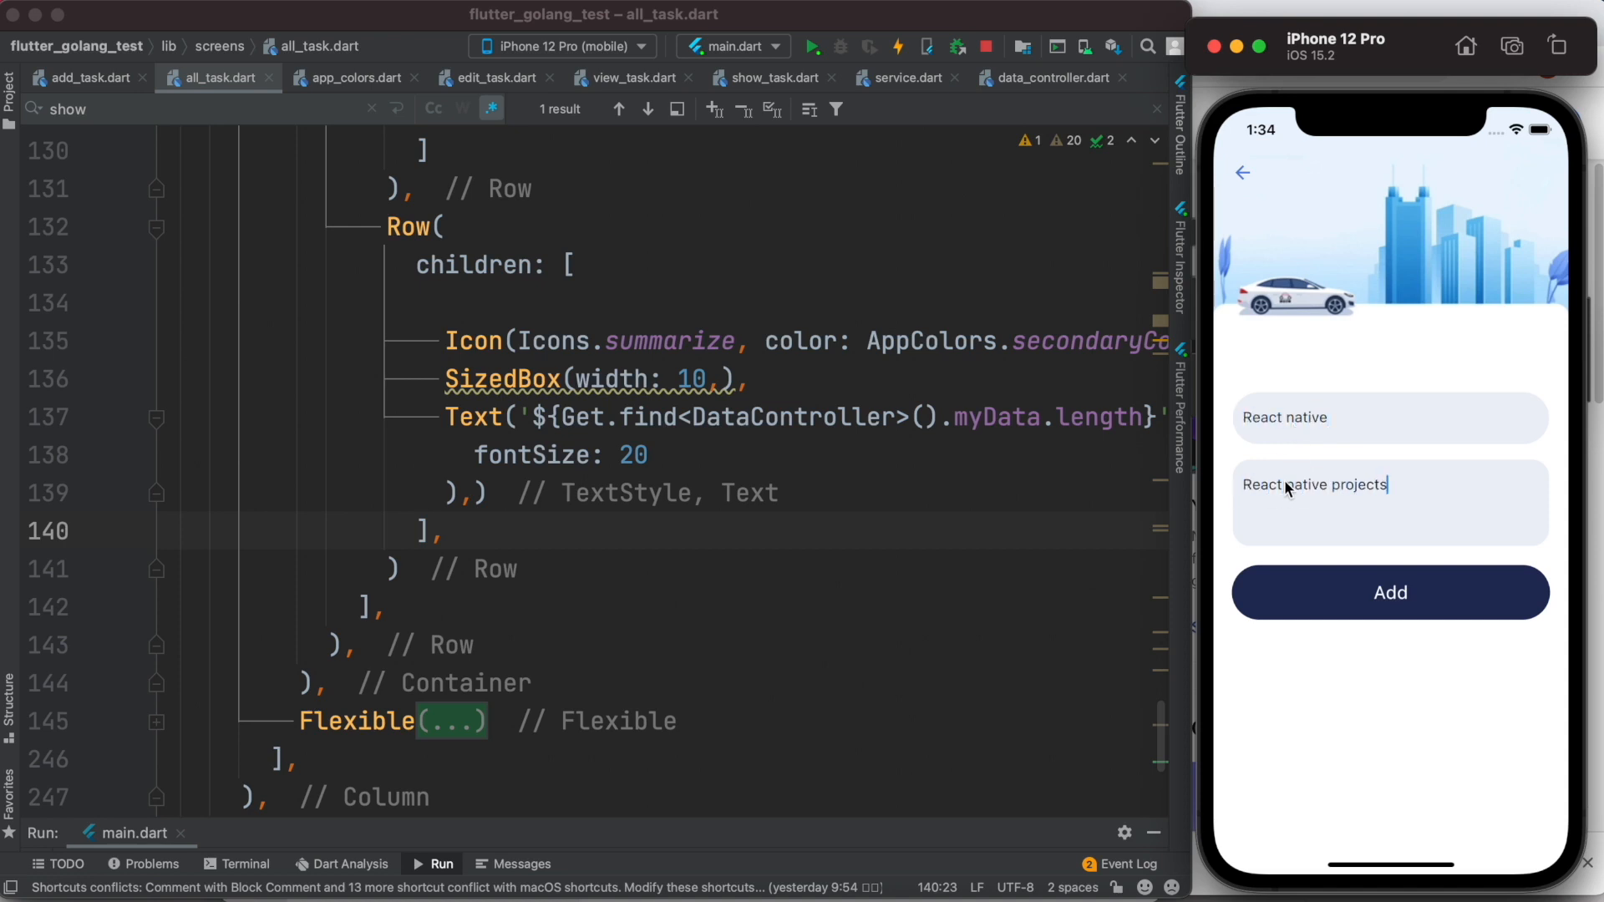
text(with GoLang.)
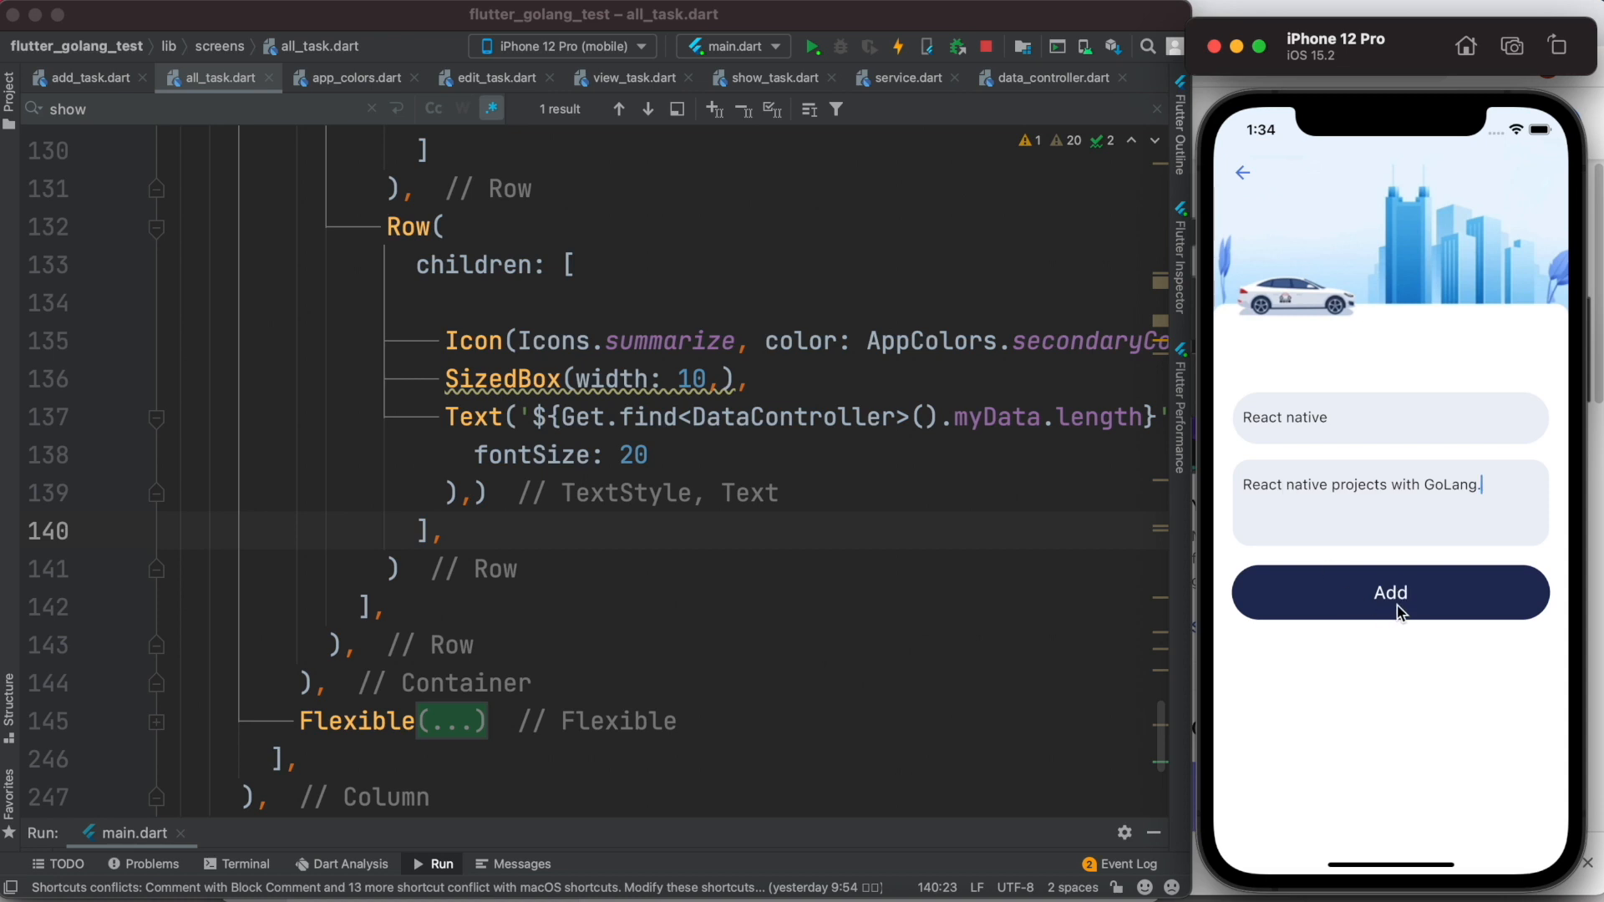
click(1390, 591)
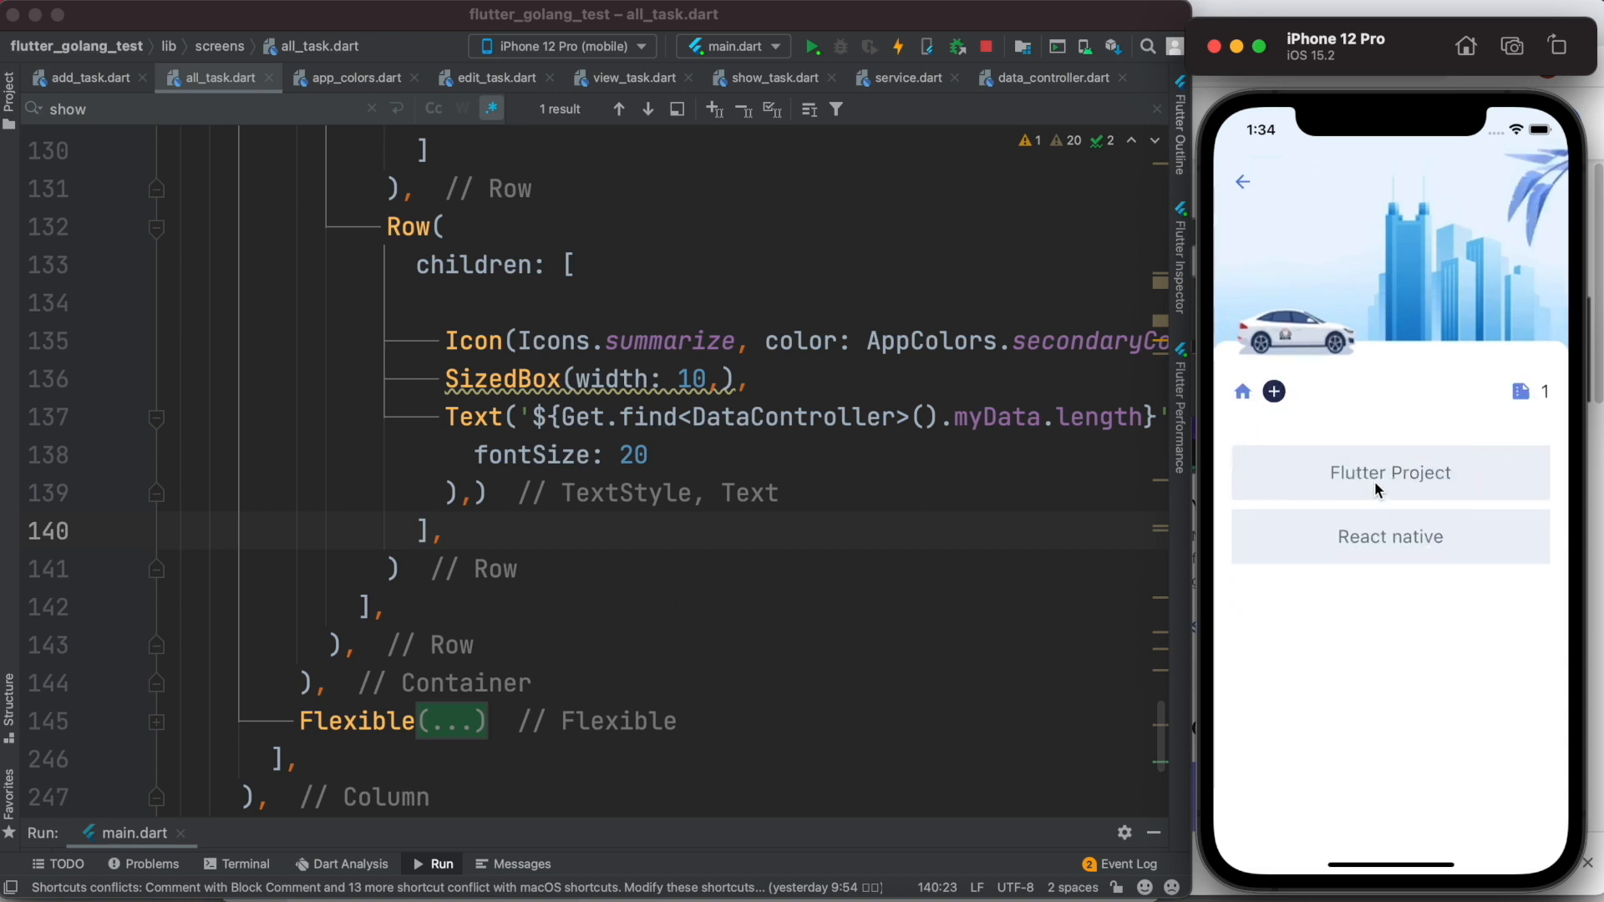
mouse_move(1391, 571)
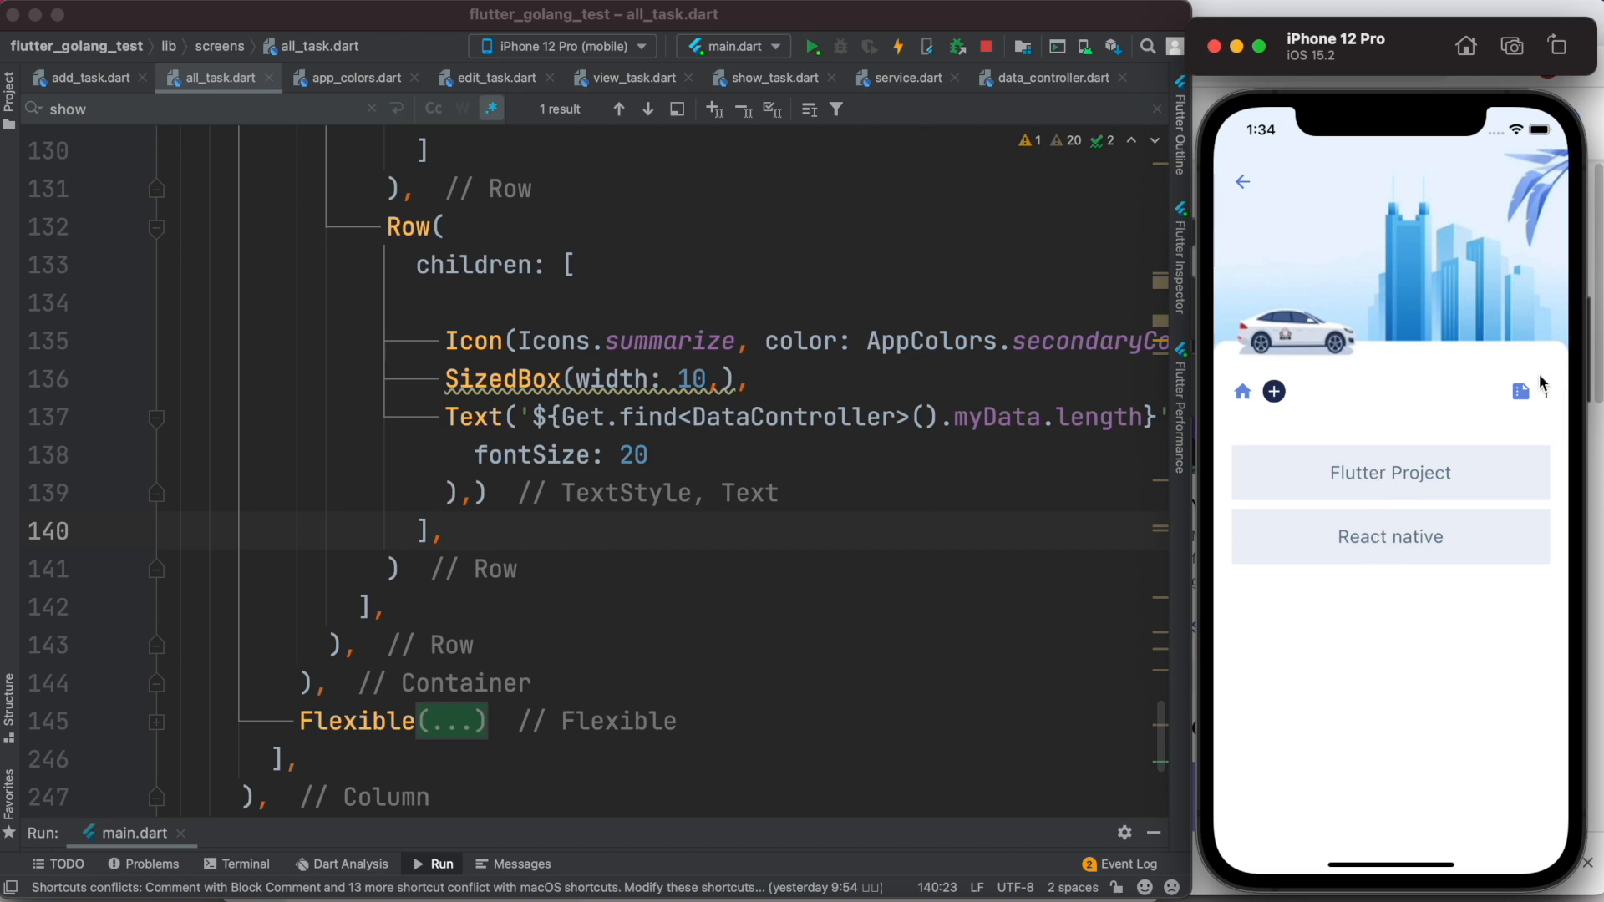
mouse_move(1547, 390)
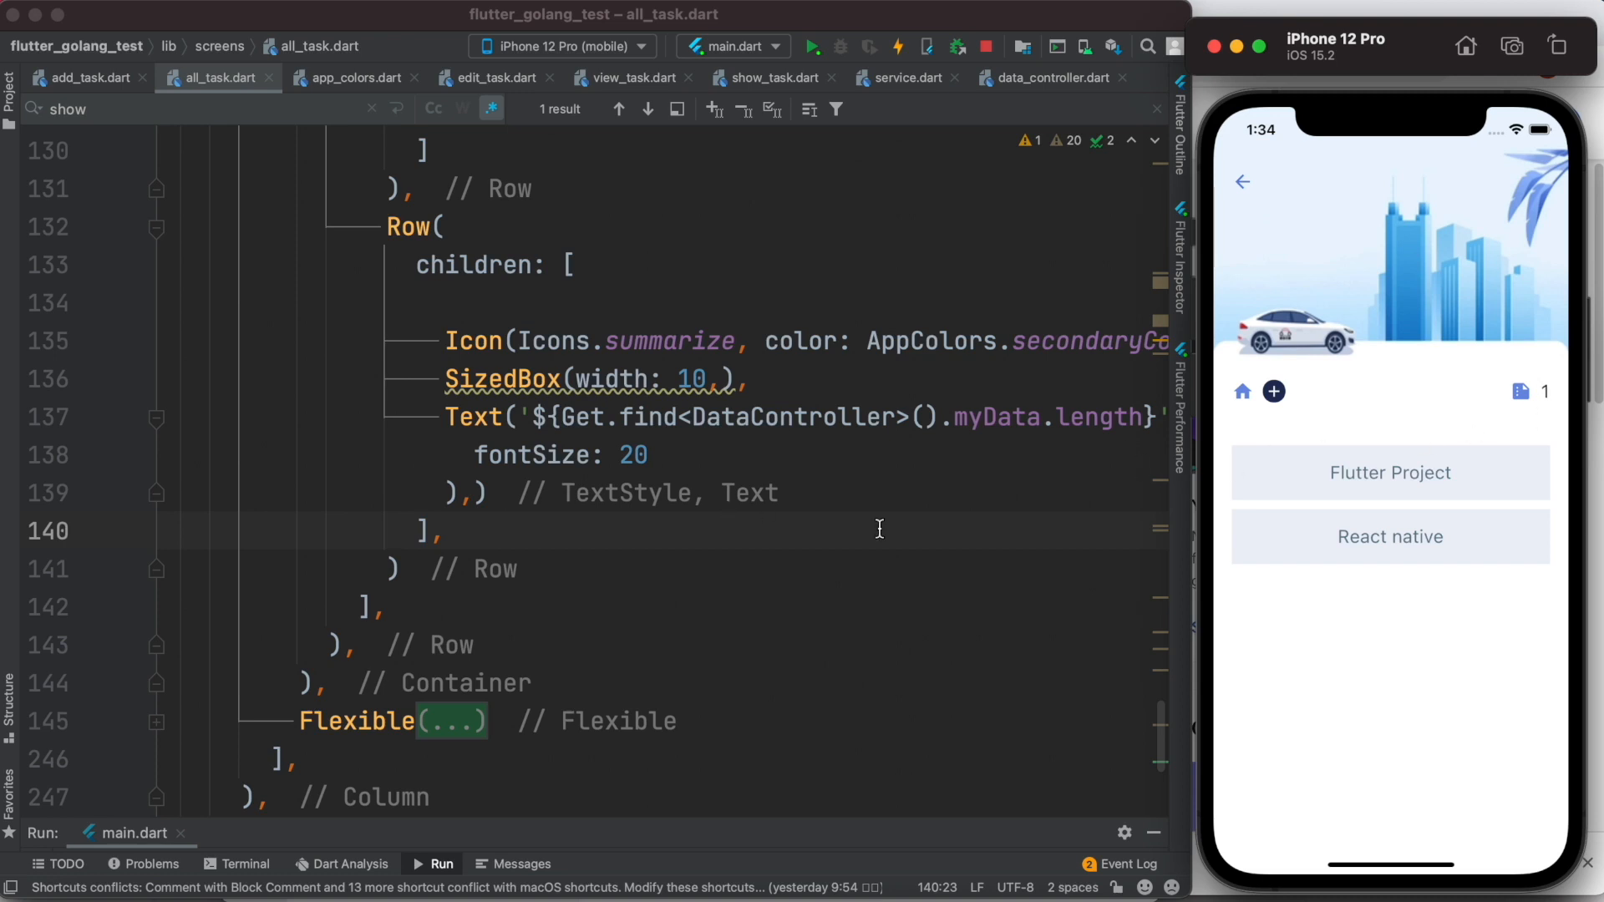
mouse_move(872, 529)
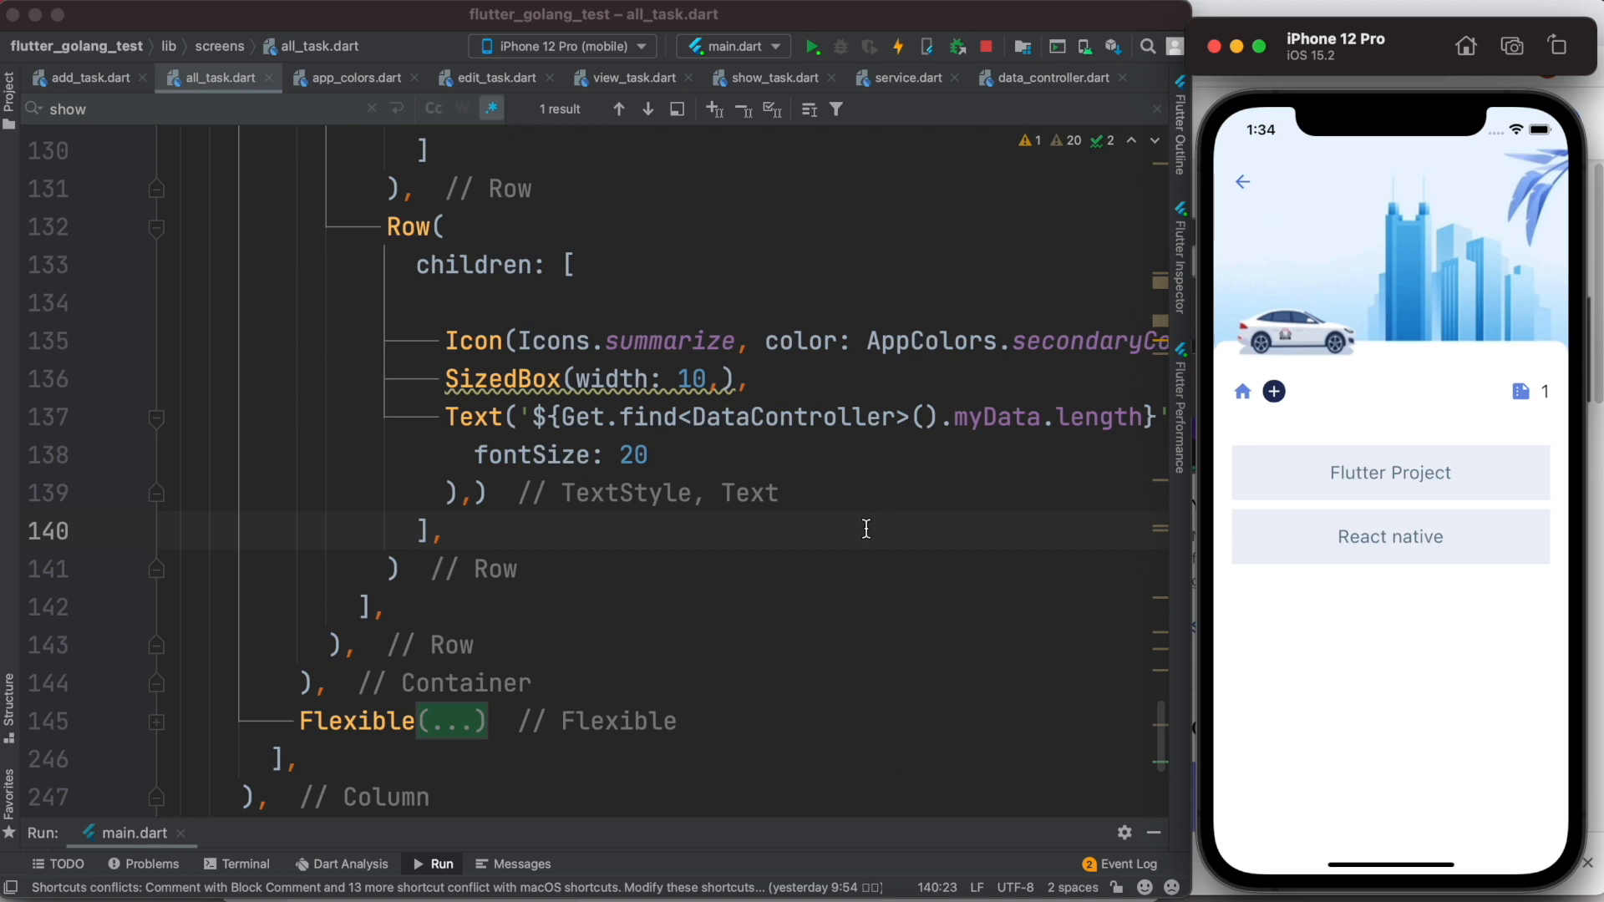
mouse_move(1043, 98)
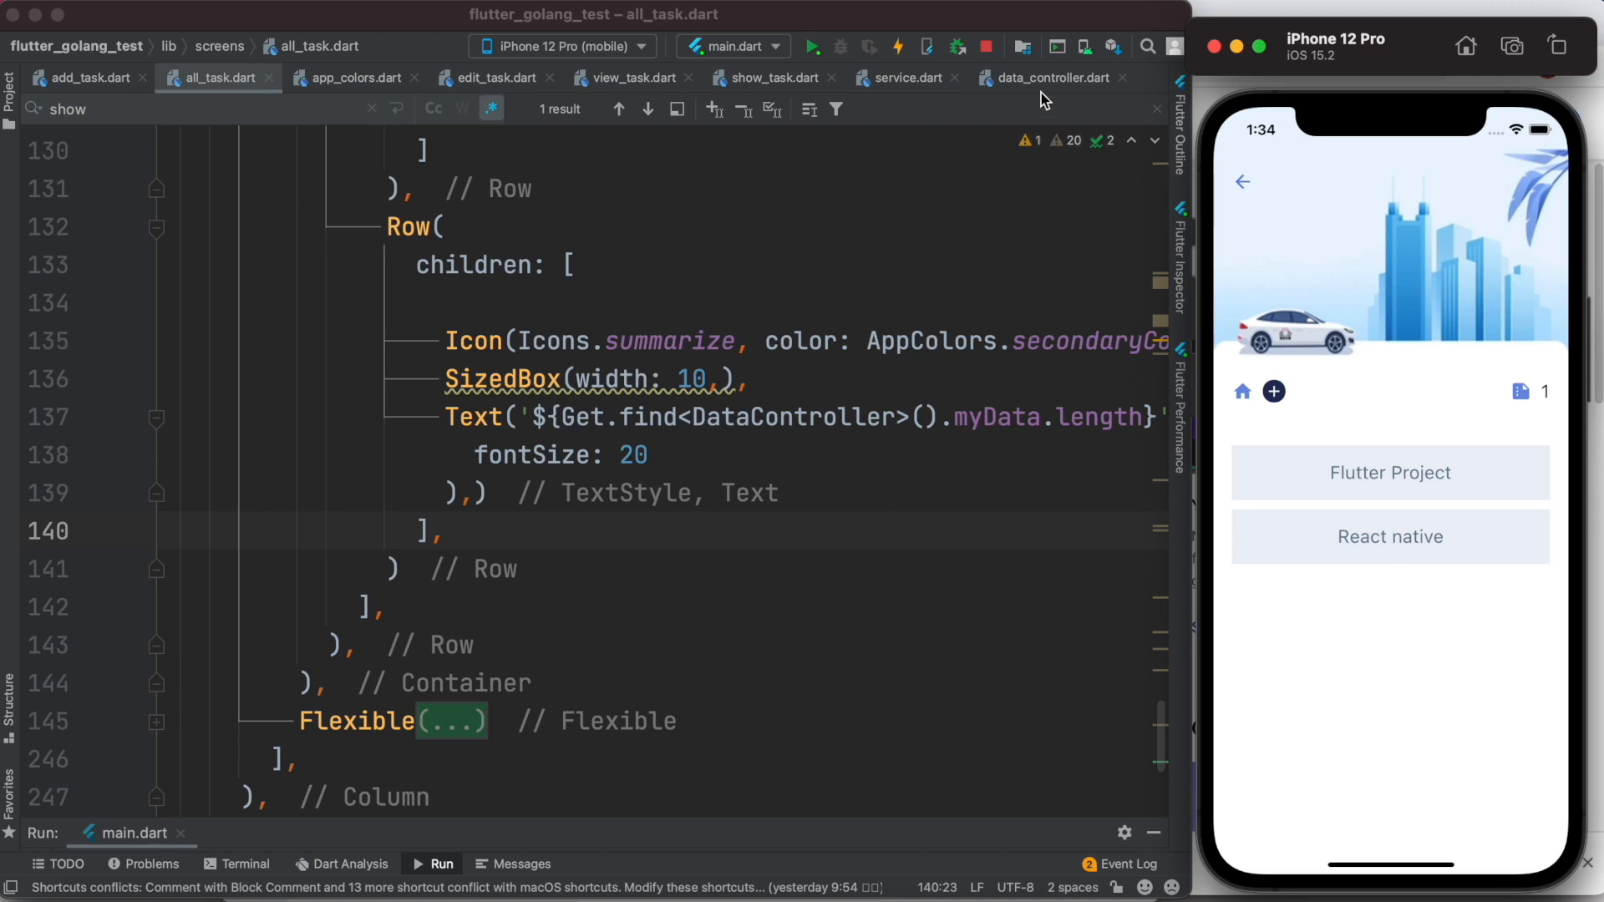
click(1047, 79)
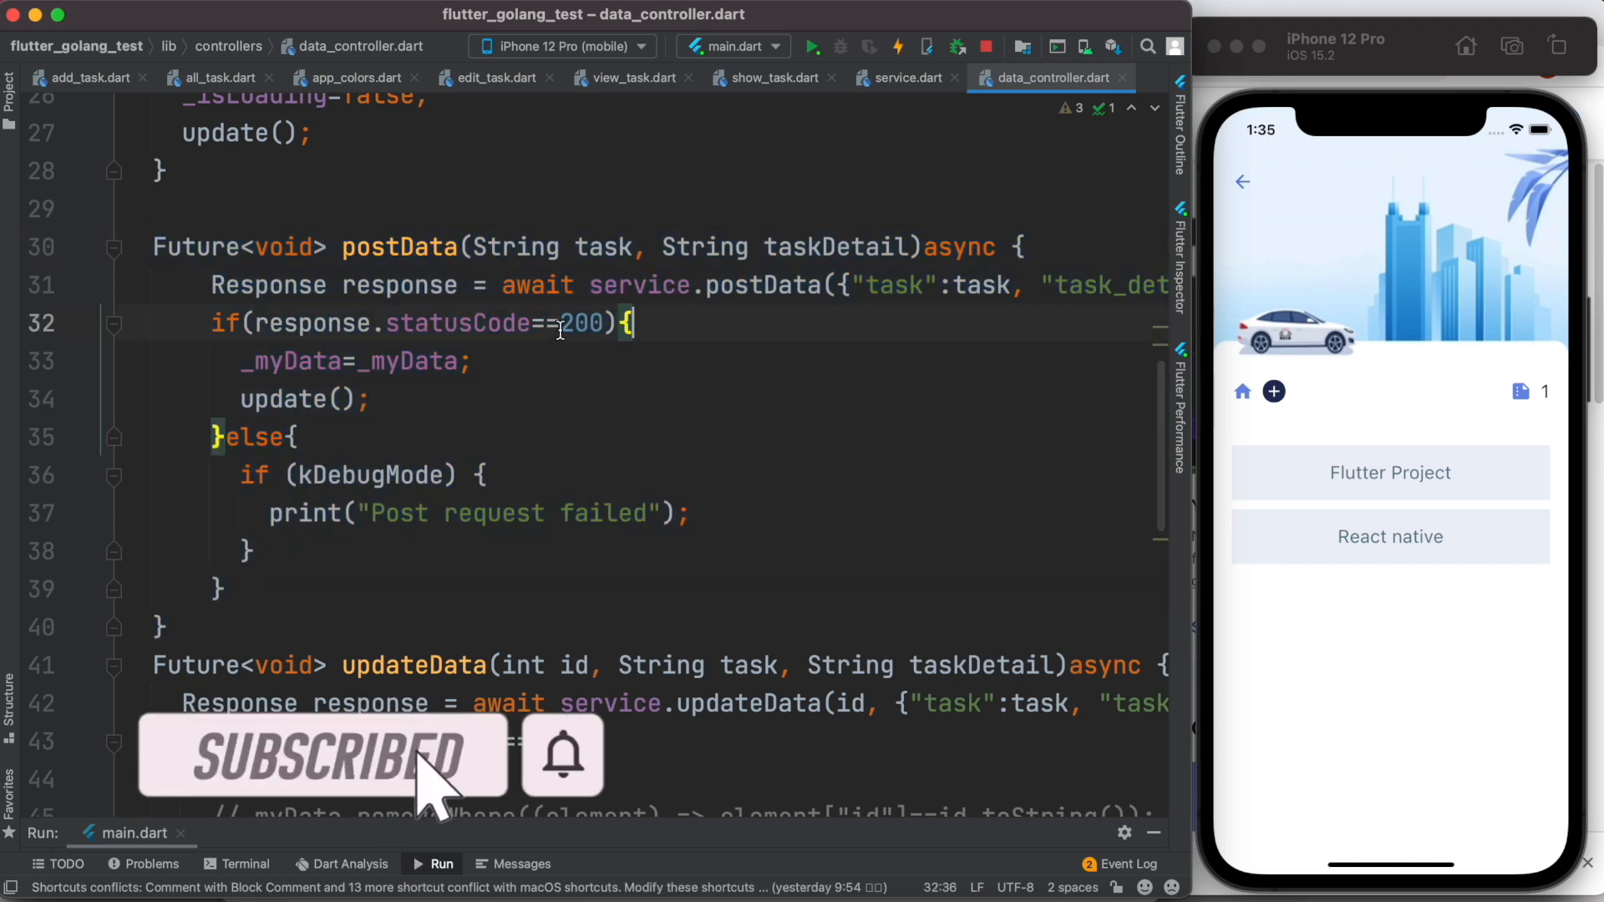
double_click(289, 399)
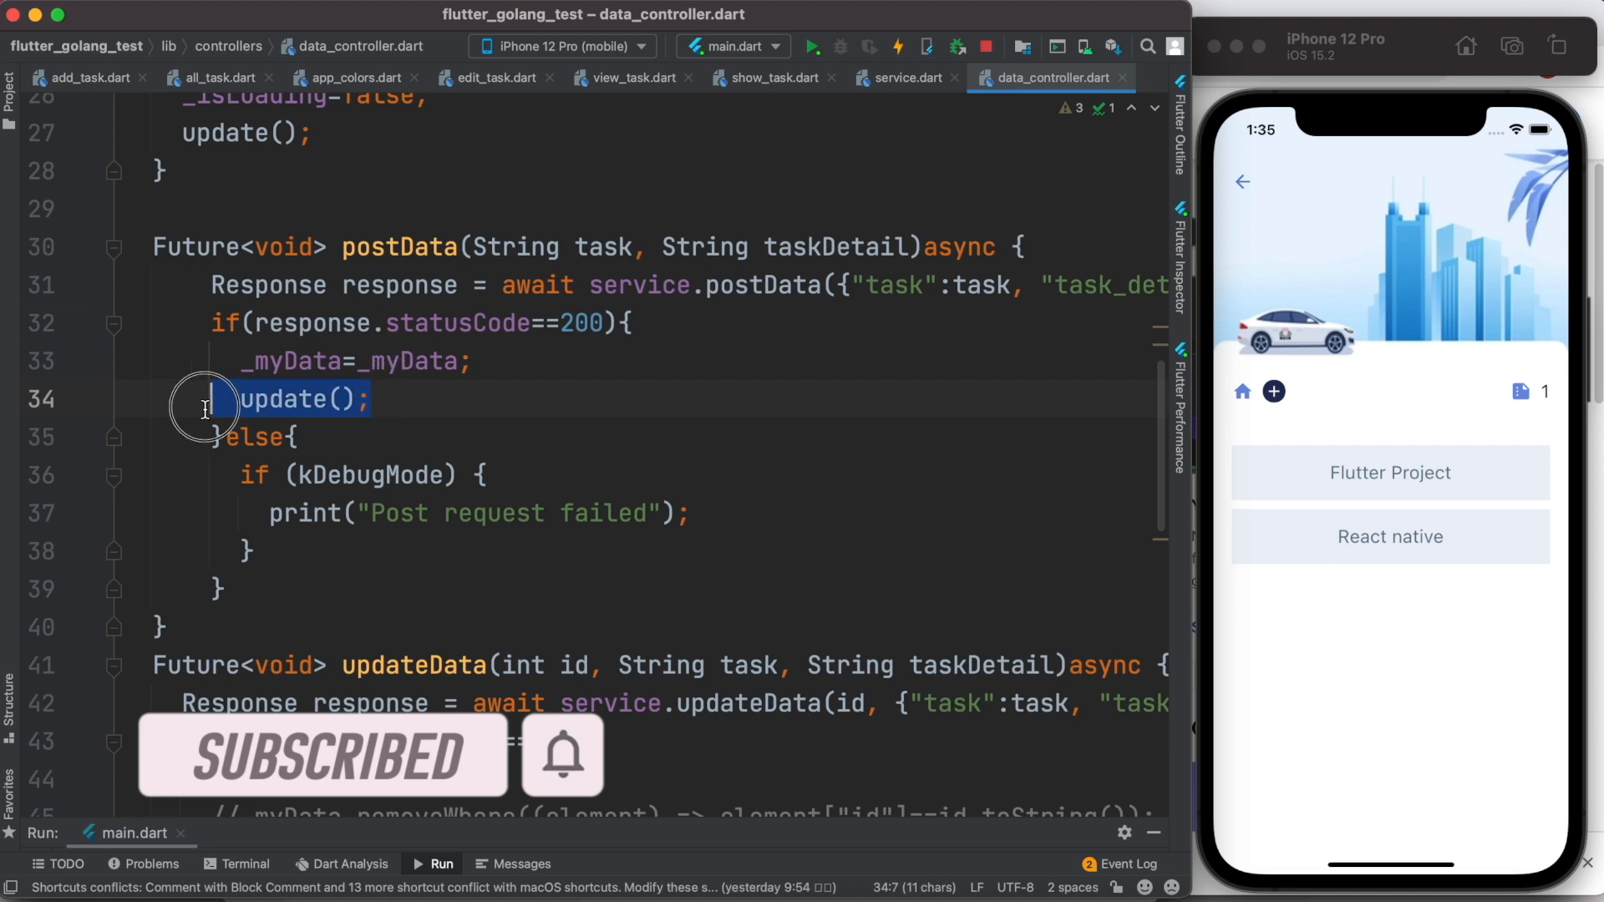
click(468, 361)
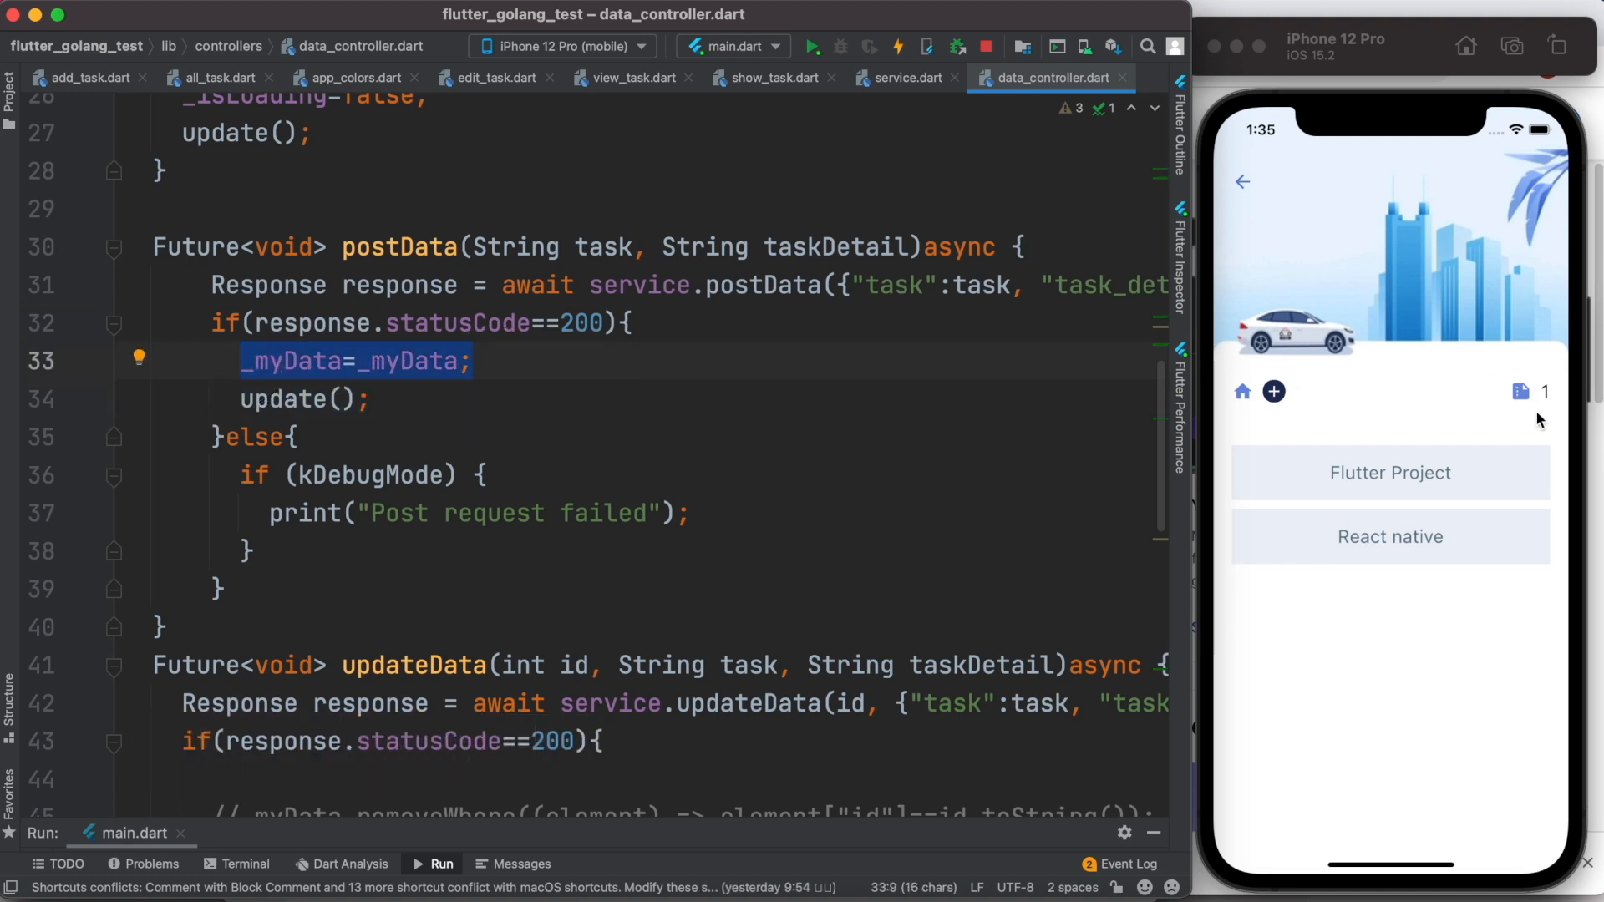
mouse_move(501, 433)
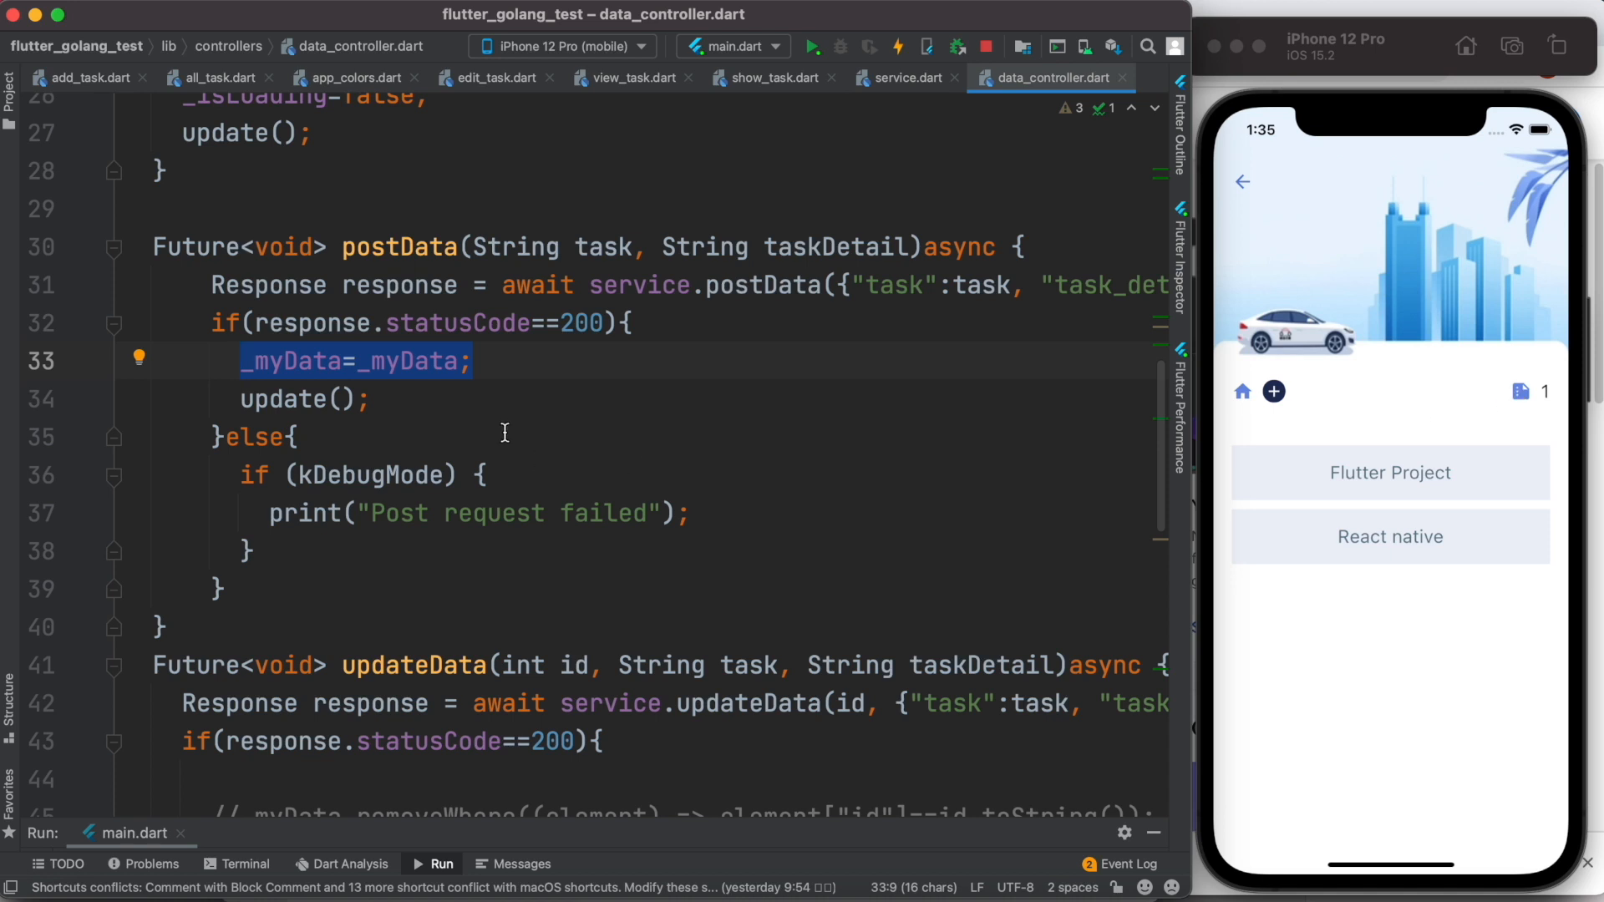
click(374, 399)
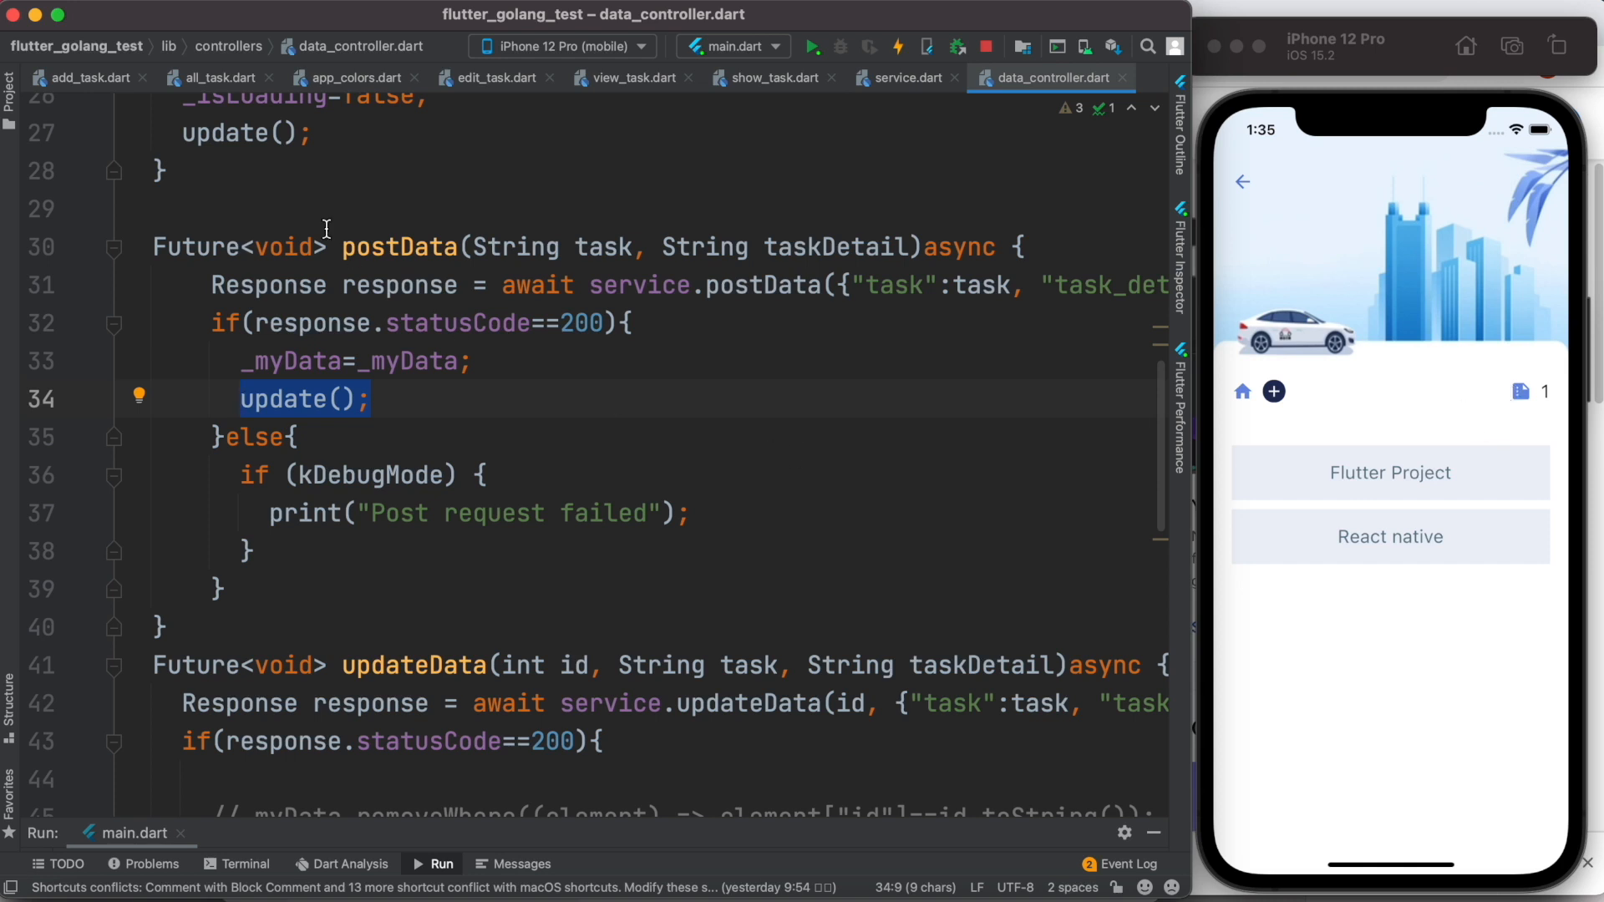
click(212, 78)
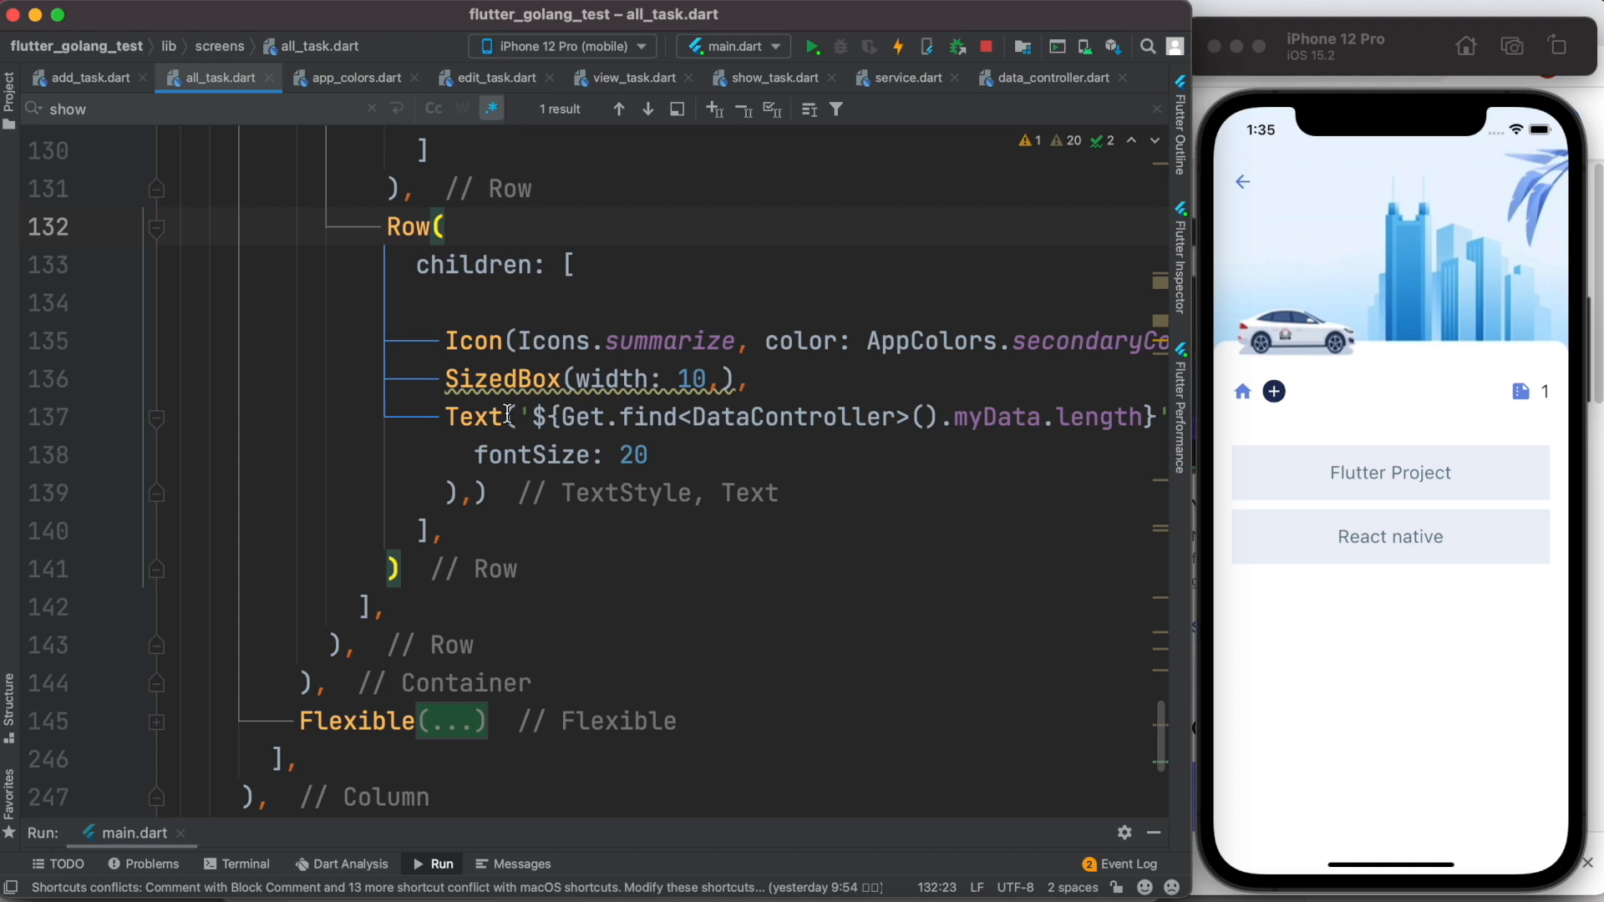
Select and cut the task-count Text widget out of the header Row in all_task.dart
drag(444, 416, 482, 491)
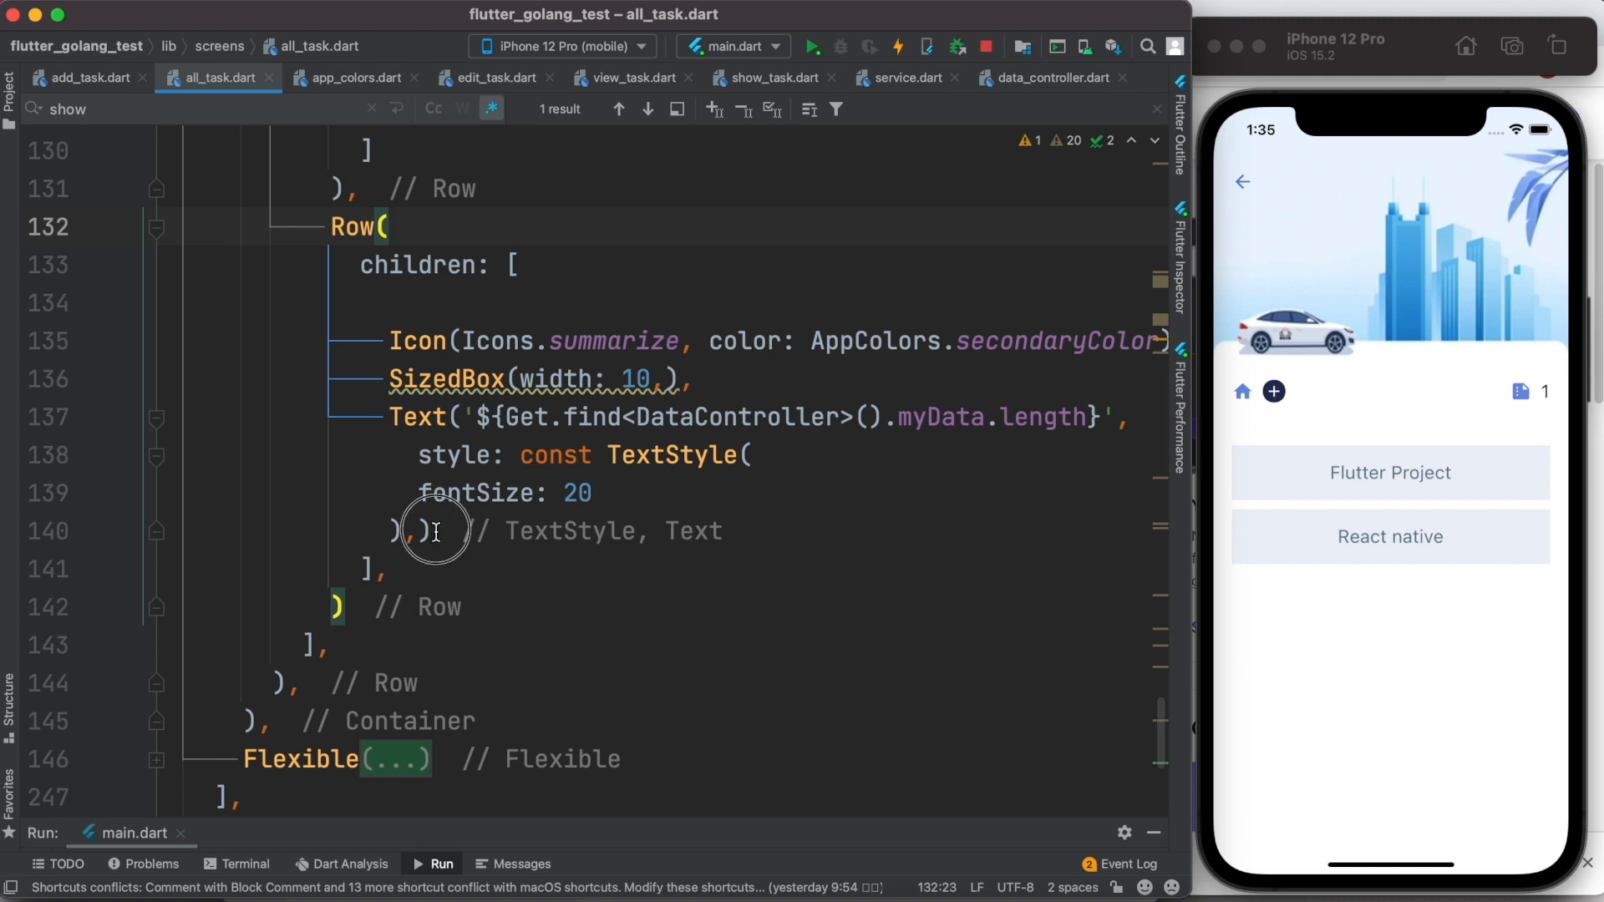
click(419, 531)
text(Ges)
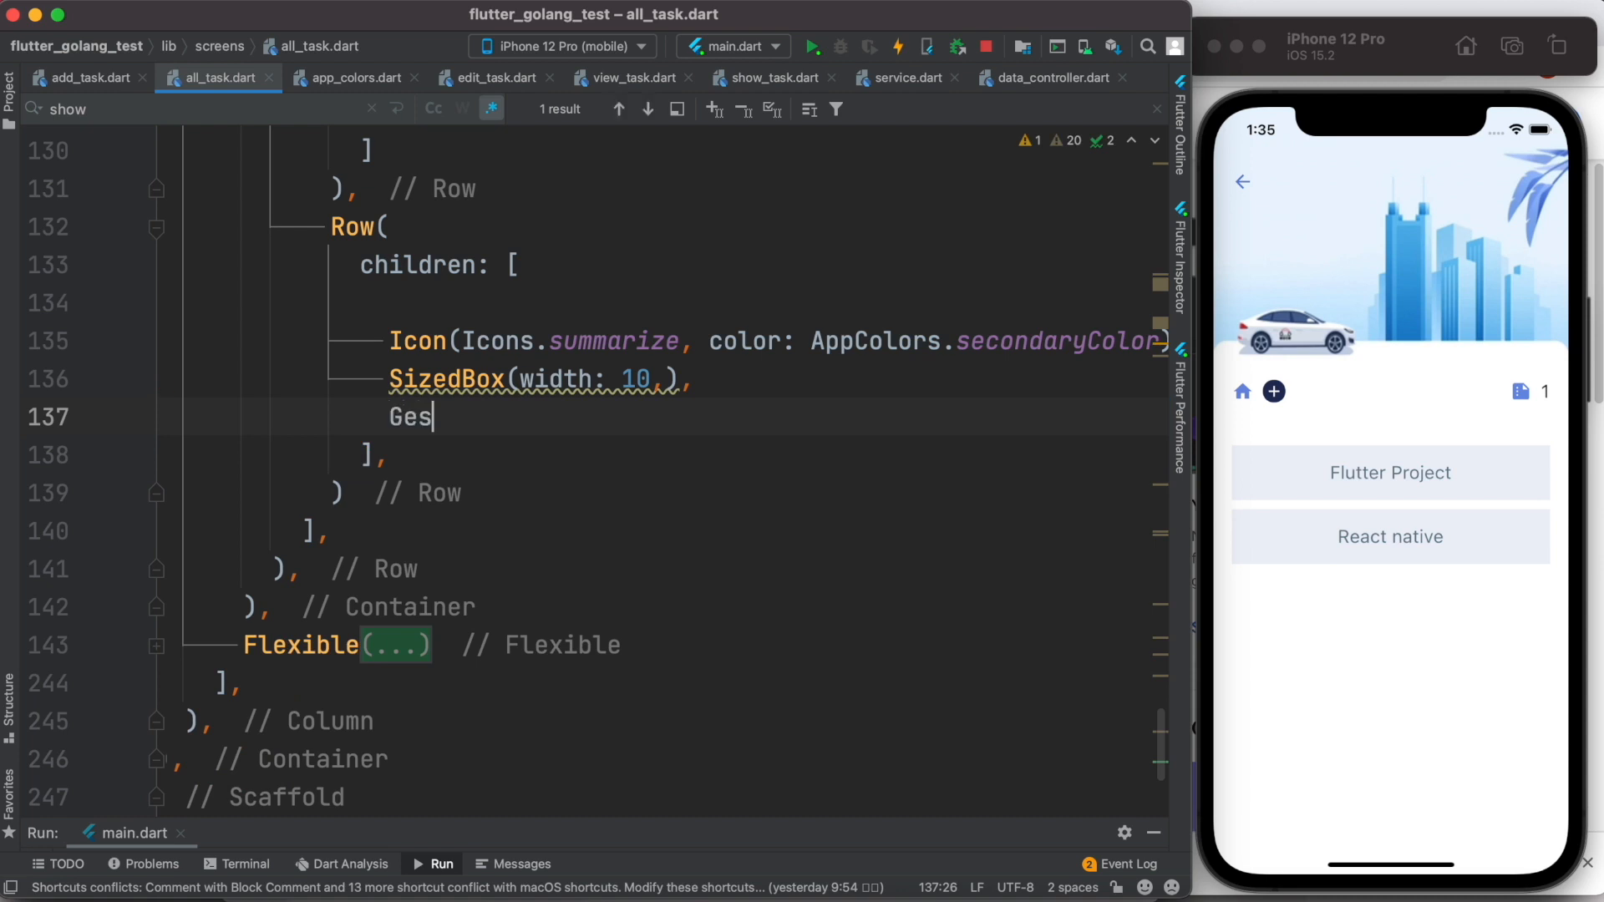
Write GetBuilder<DataController>(builder: (controller){ return Text(...); }) around the task count
text(GetBu)
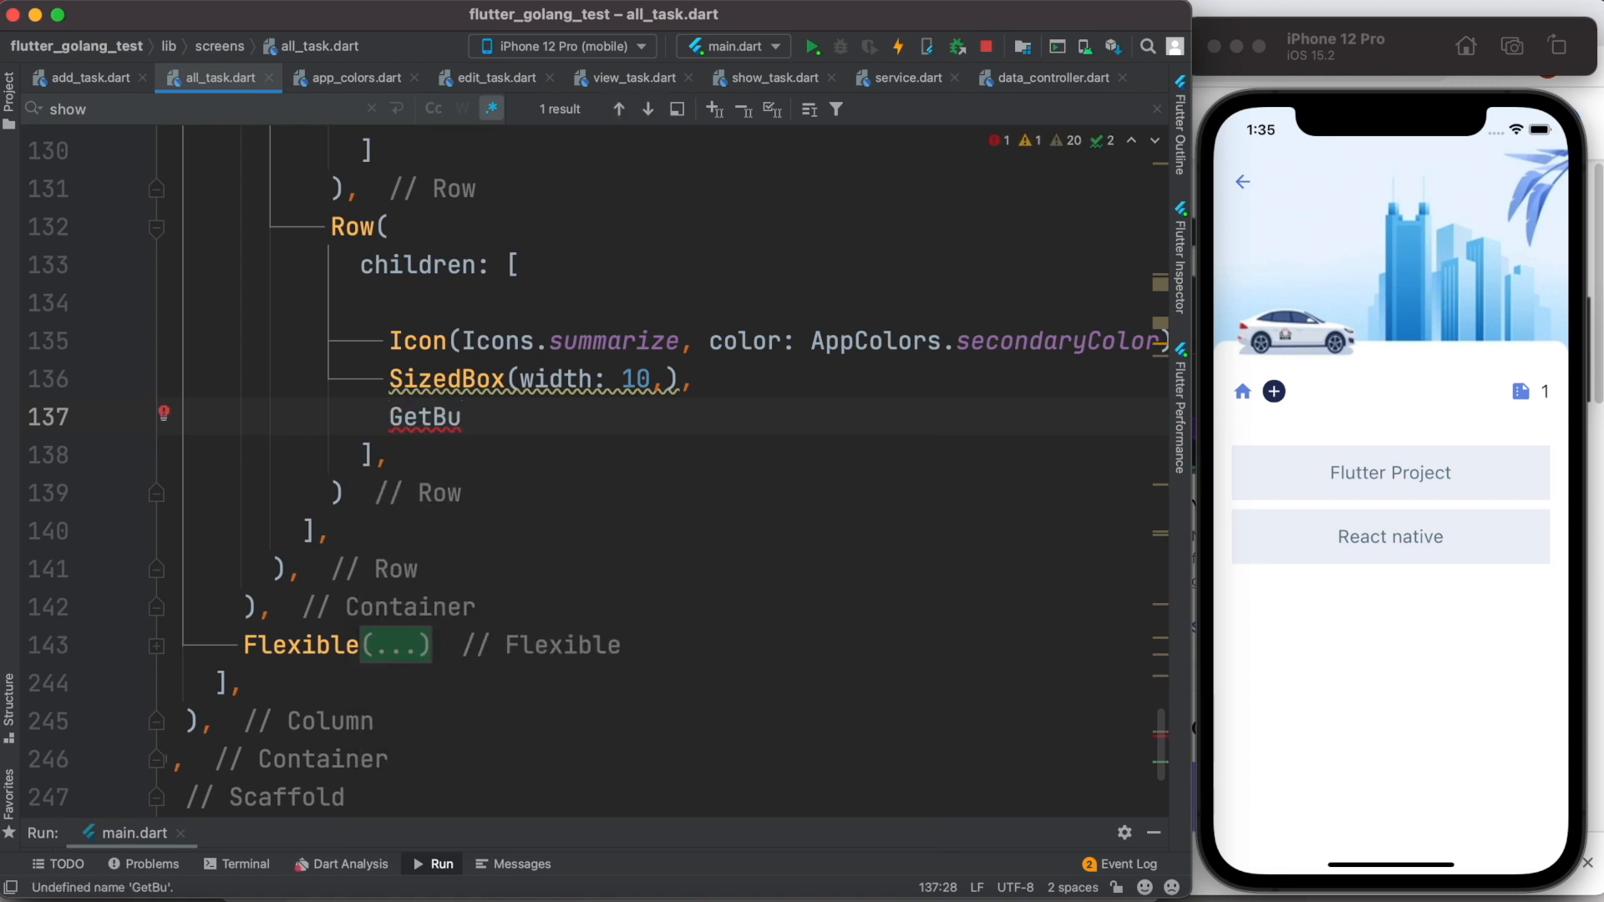
text(ilder<)
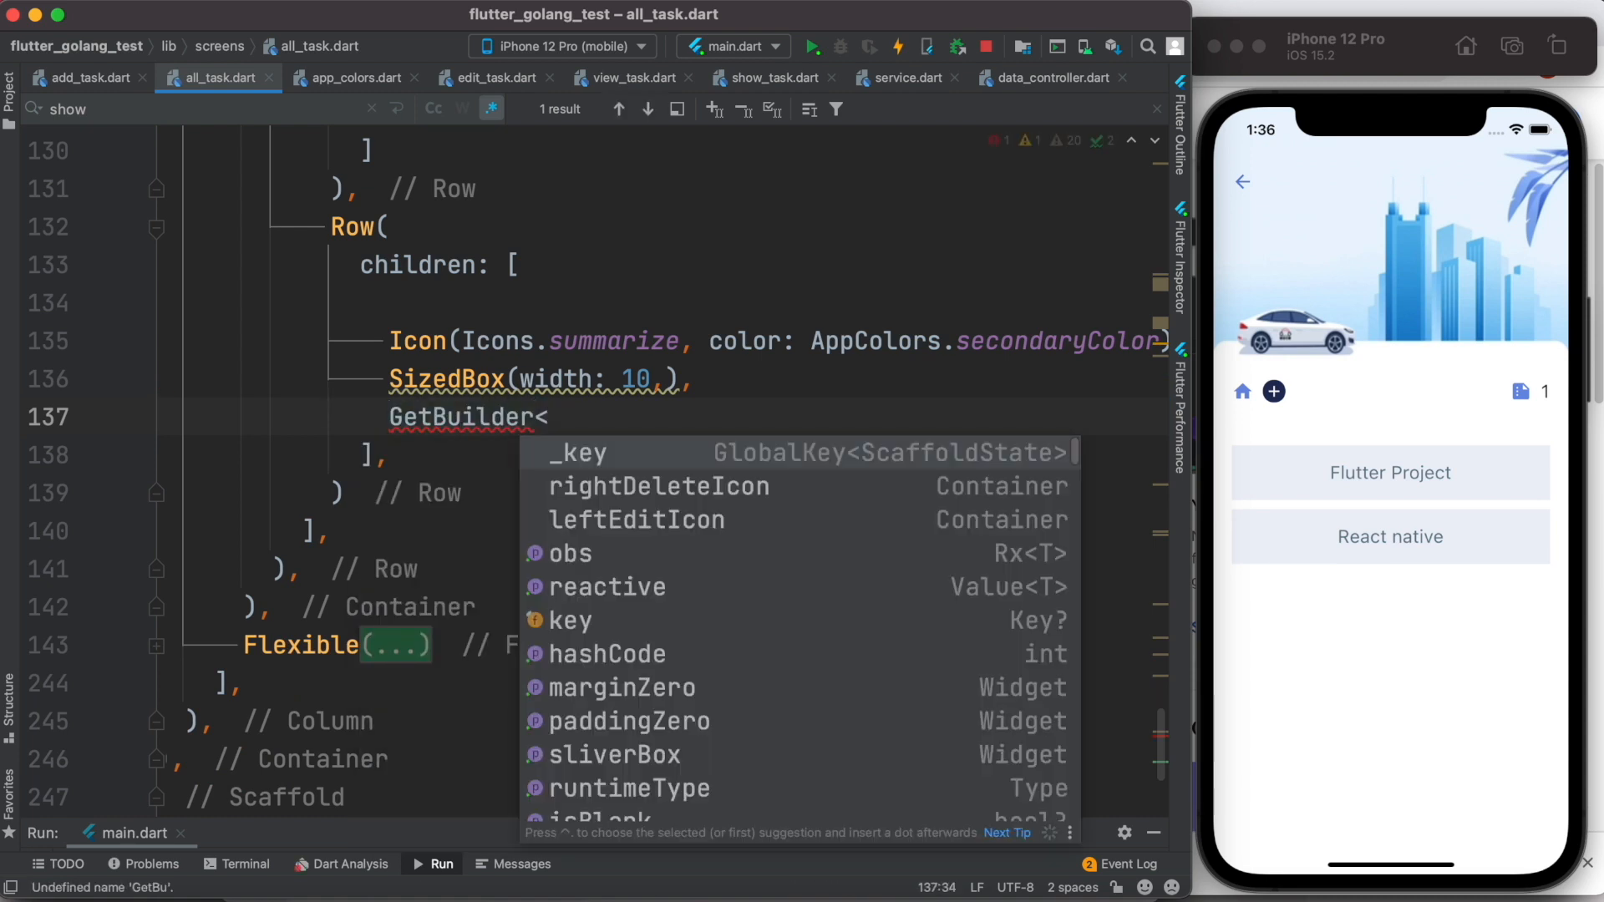
text(DataController)
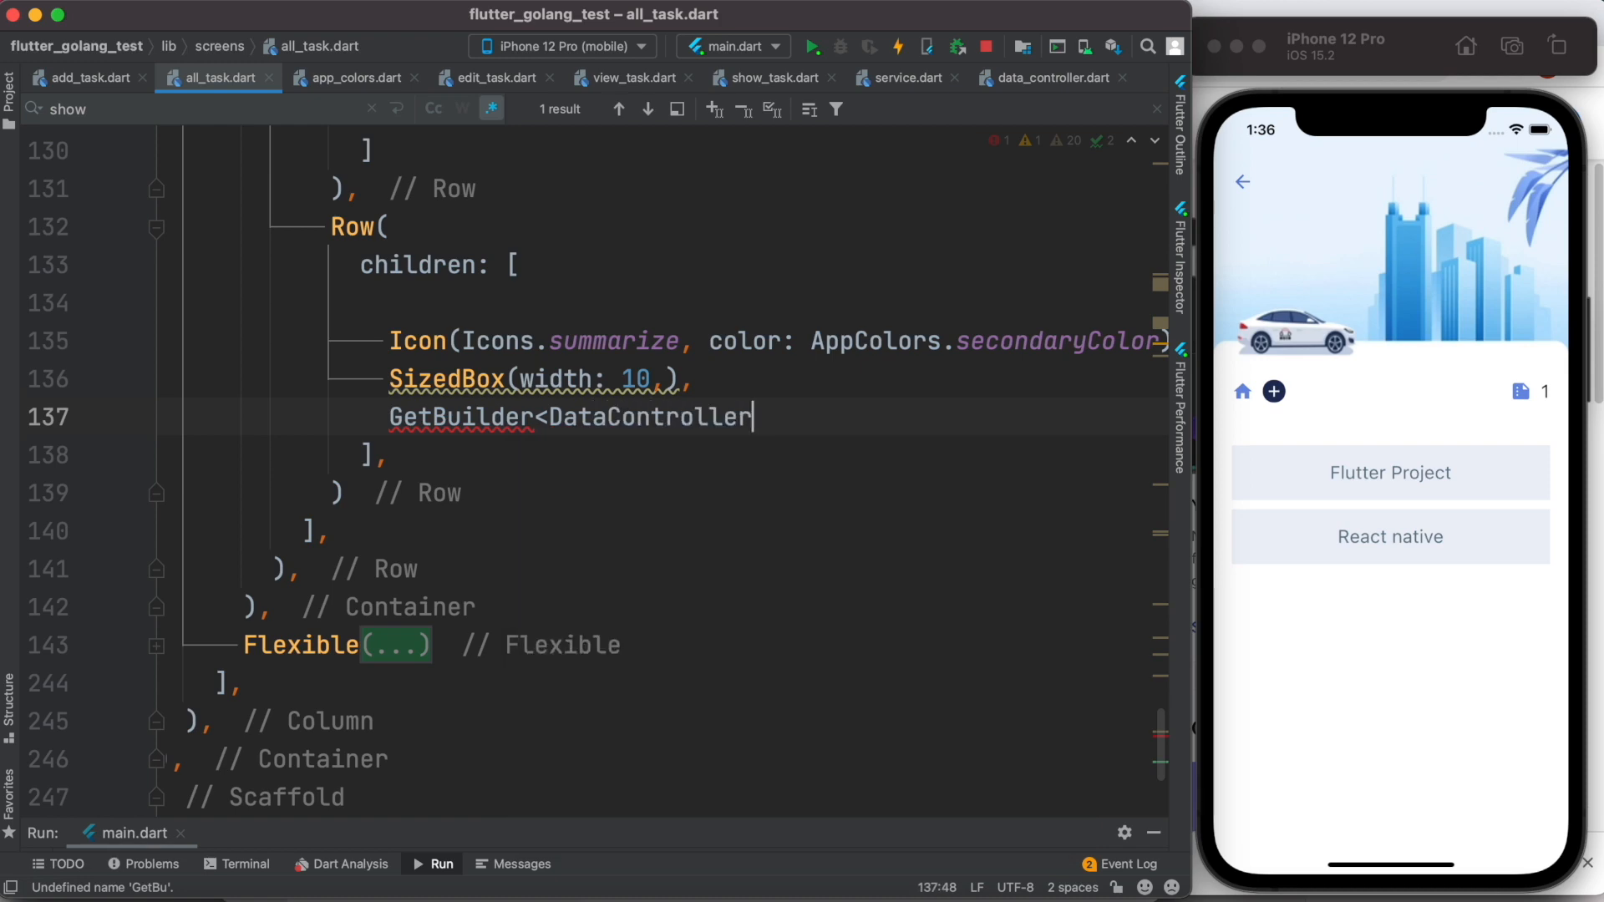
text(>)
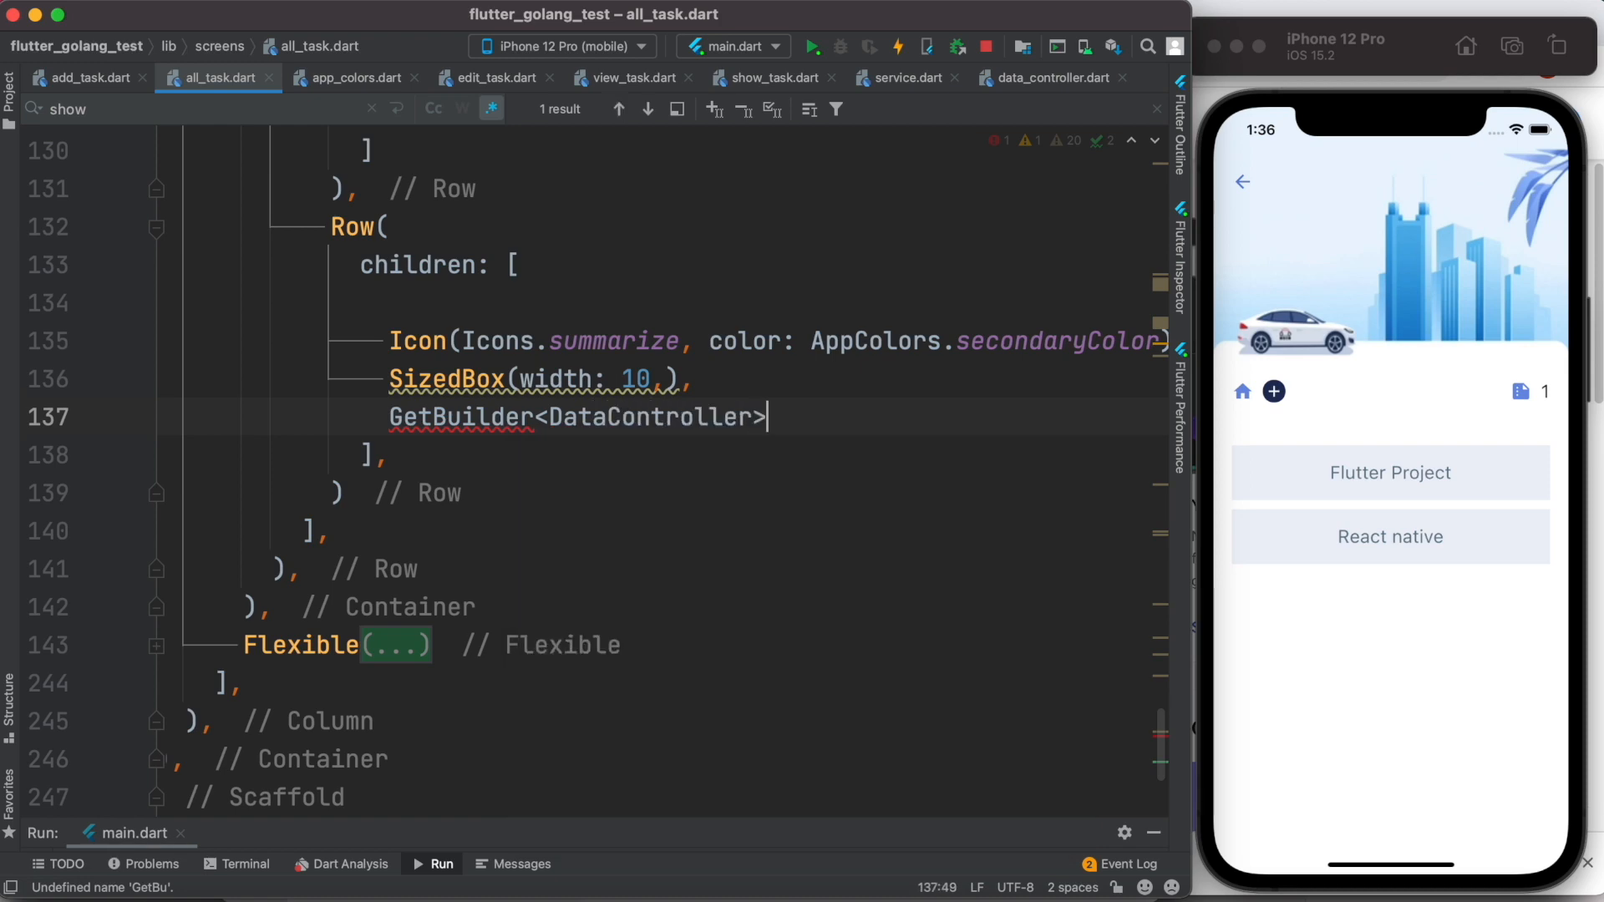
text(())
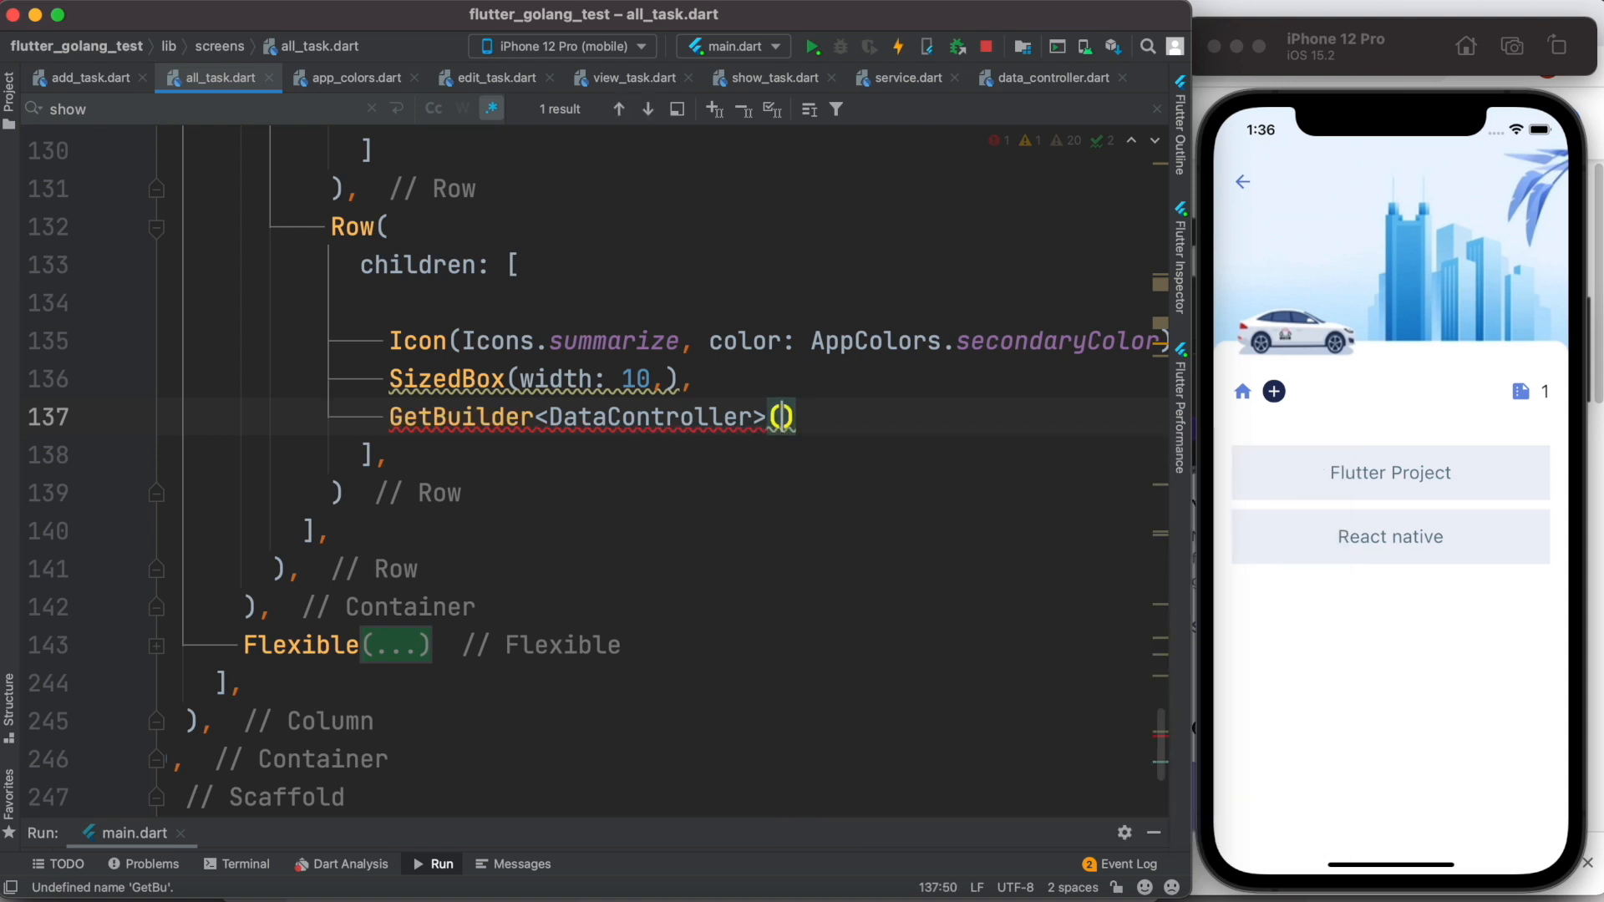
text(builder: ()
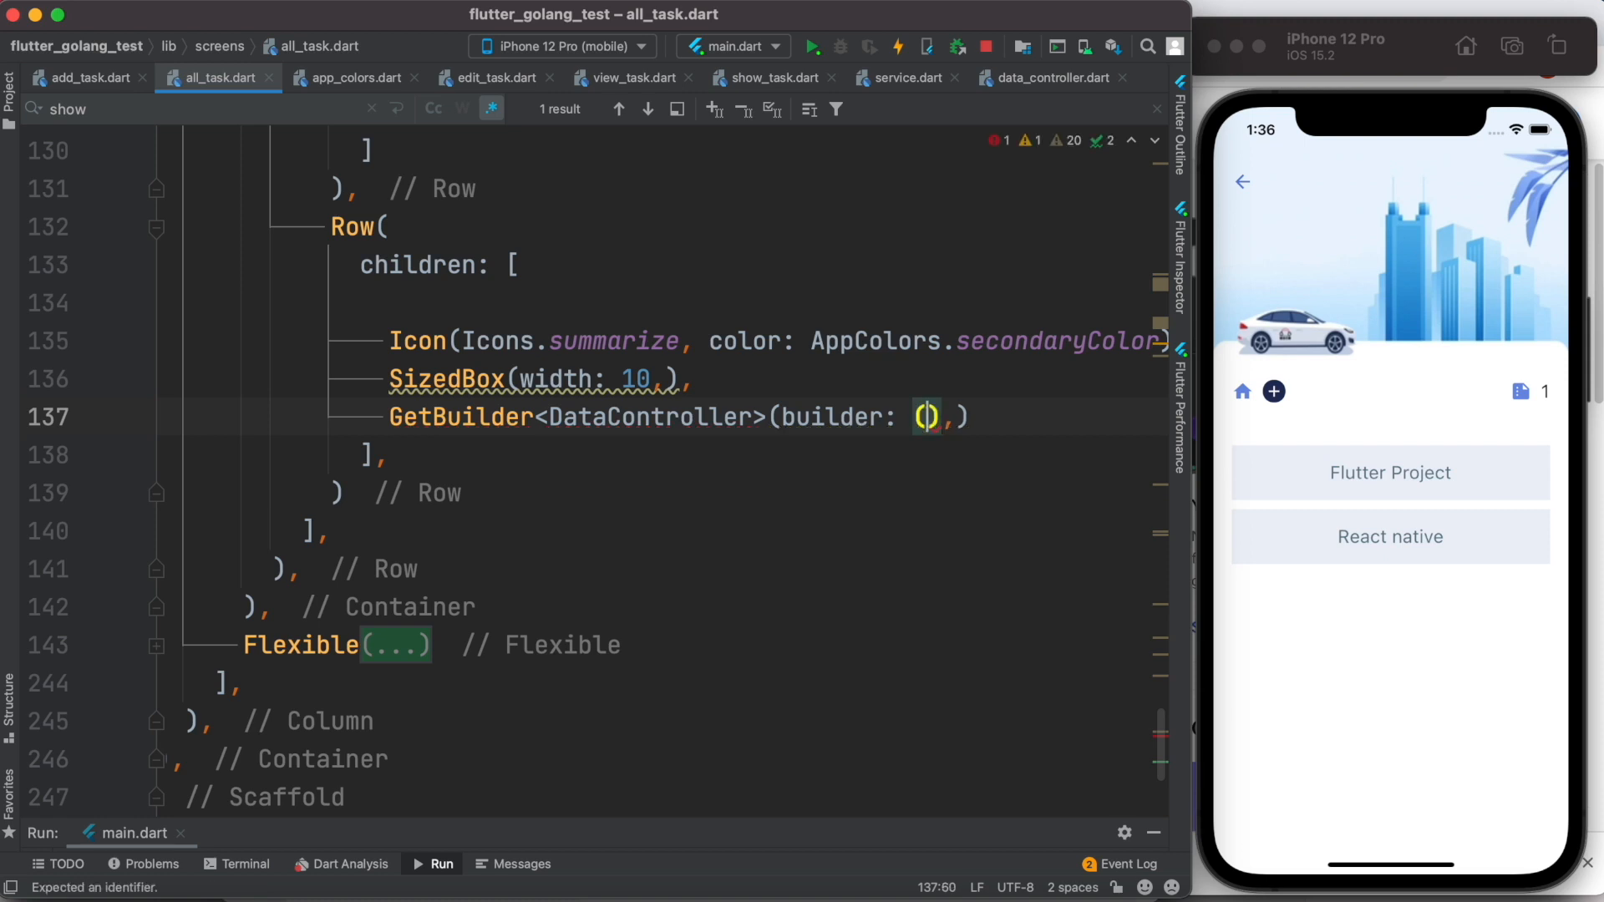
text(cont)
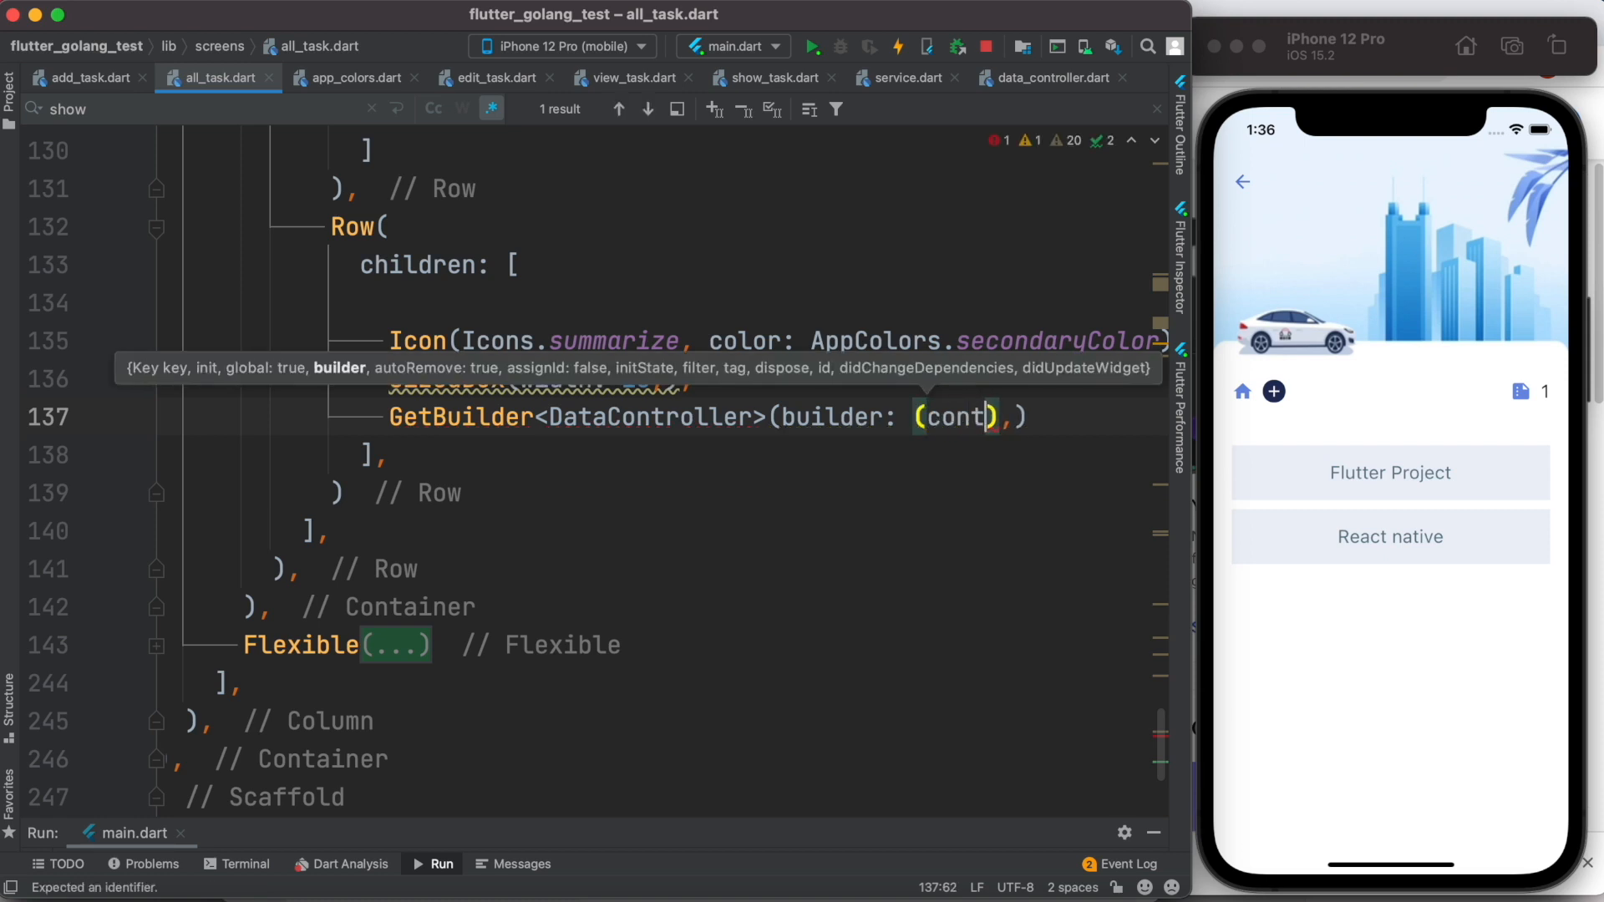
text(roller)
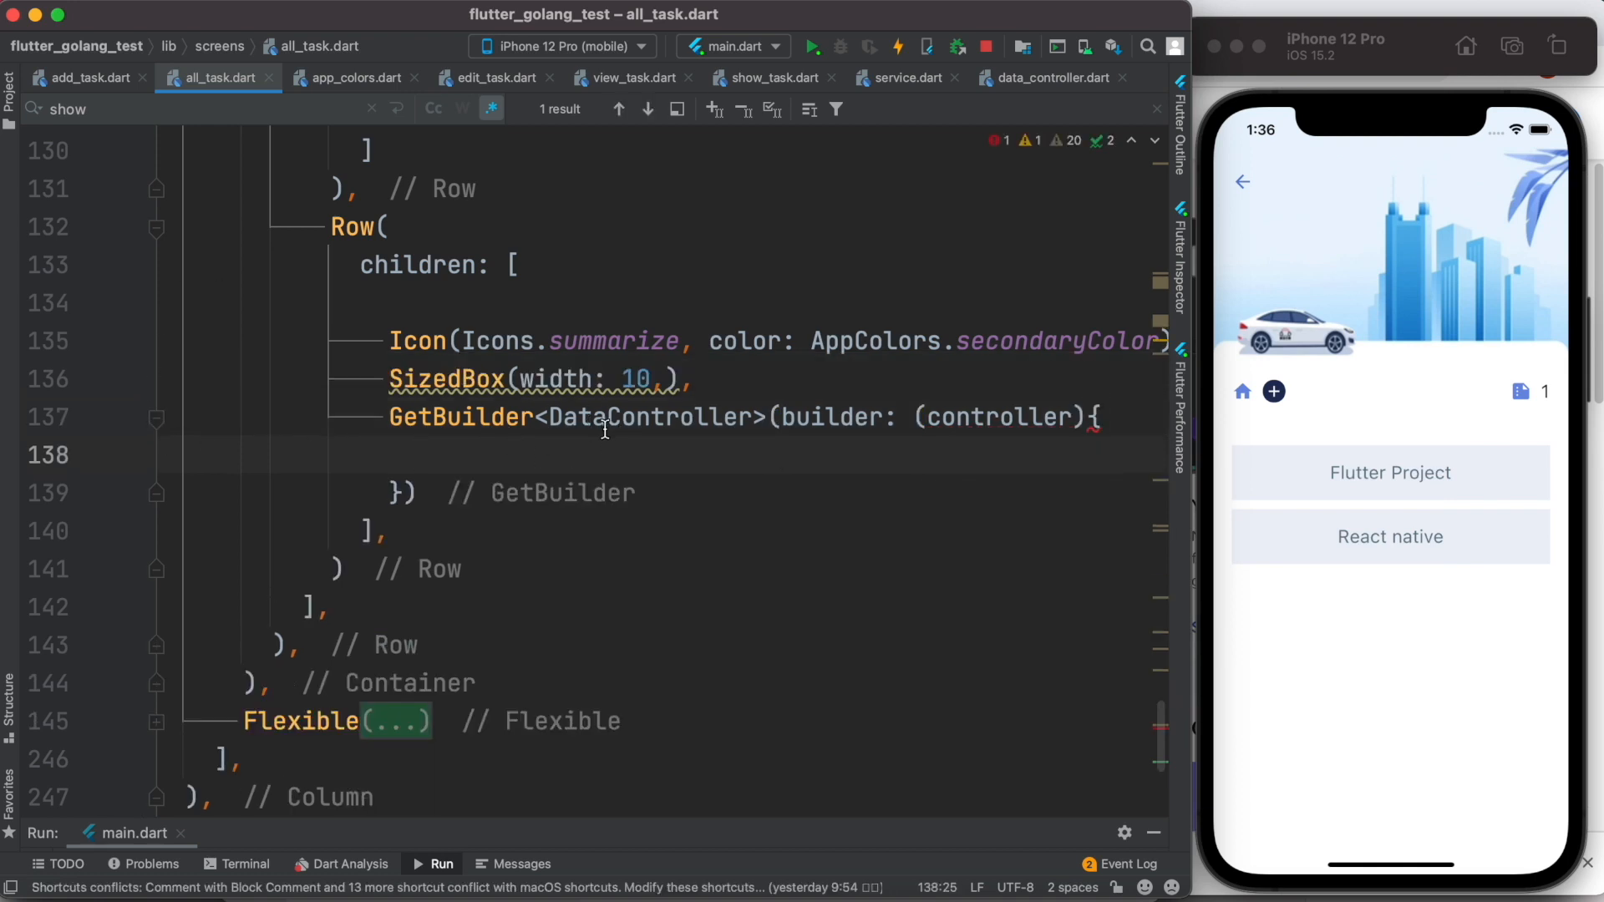
text(return Text('${Get.find<DataController>().myData.ler)
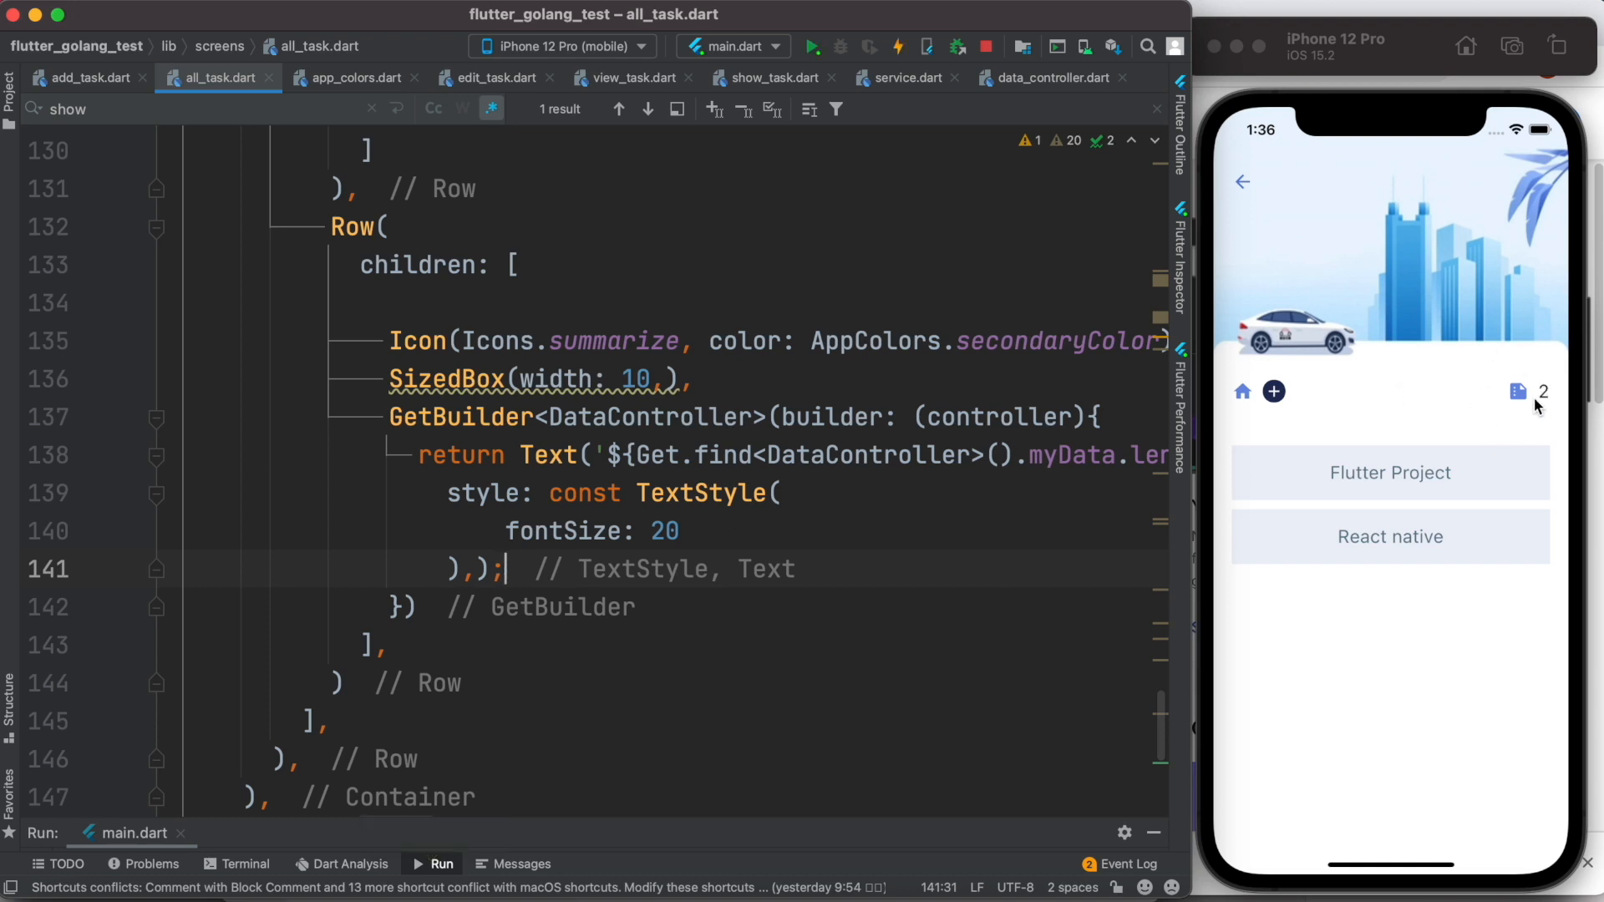
mouse_move(1529, 380)
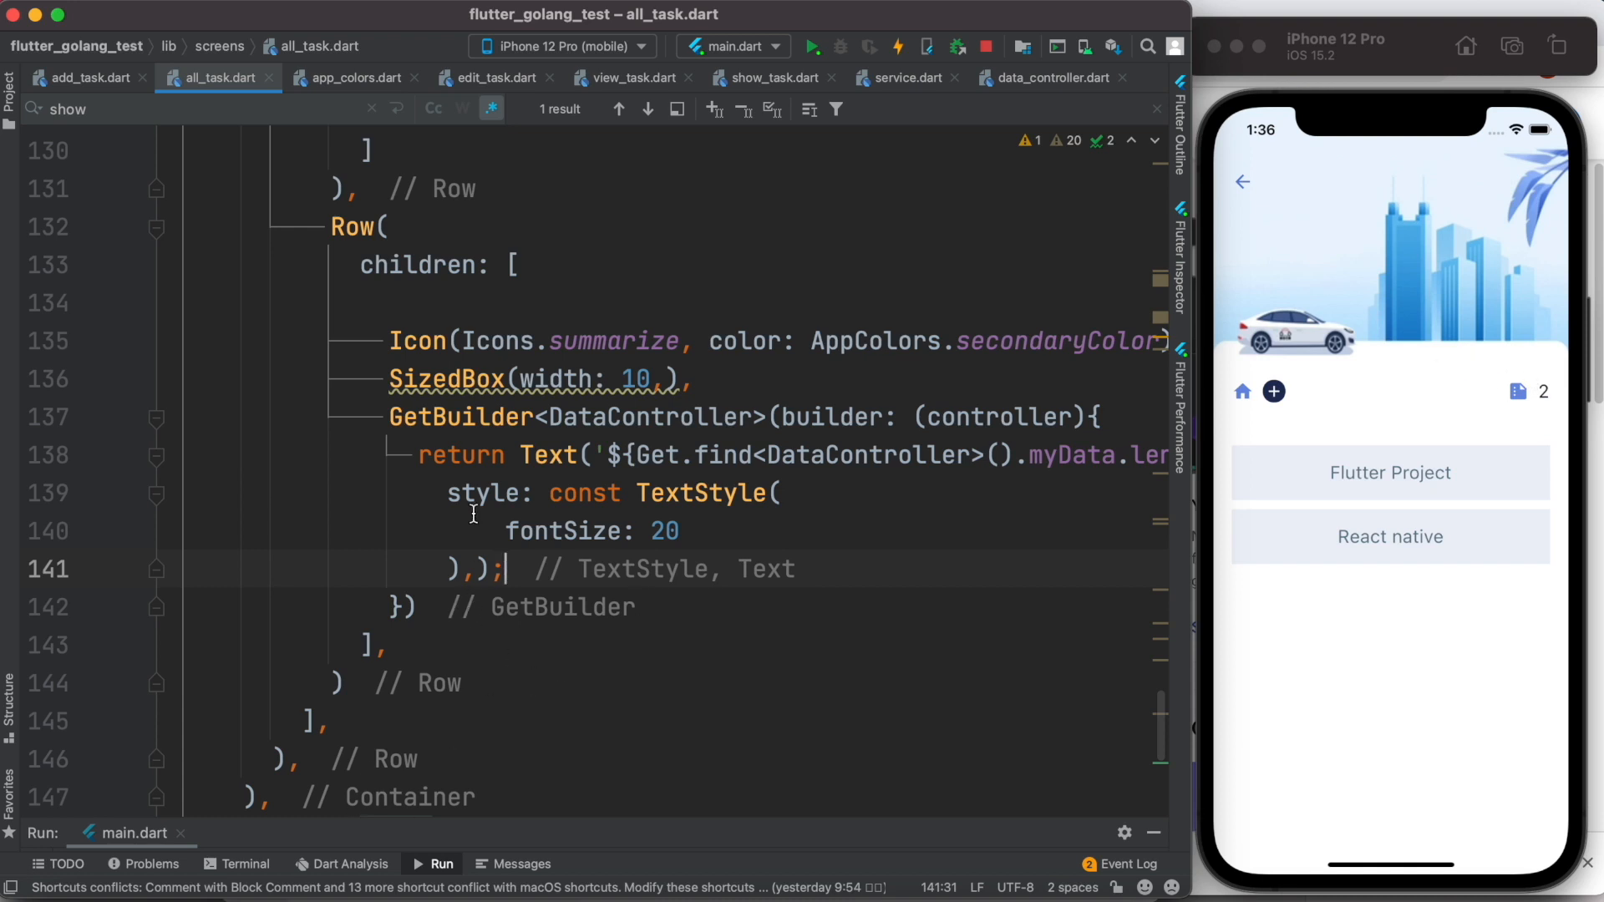
Add a task named 'GoLang' with detail 'GoLang is the best server side language.' so the count shows 3
double_click(460, 416)
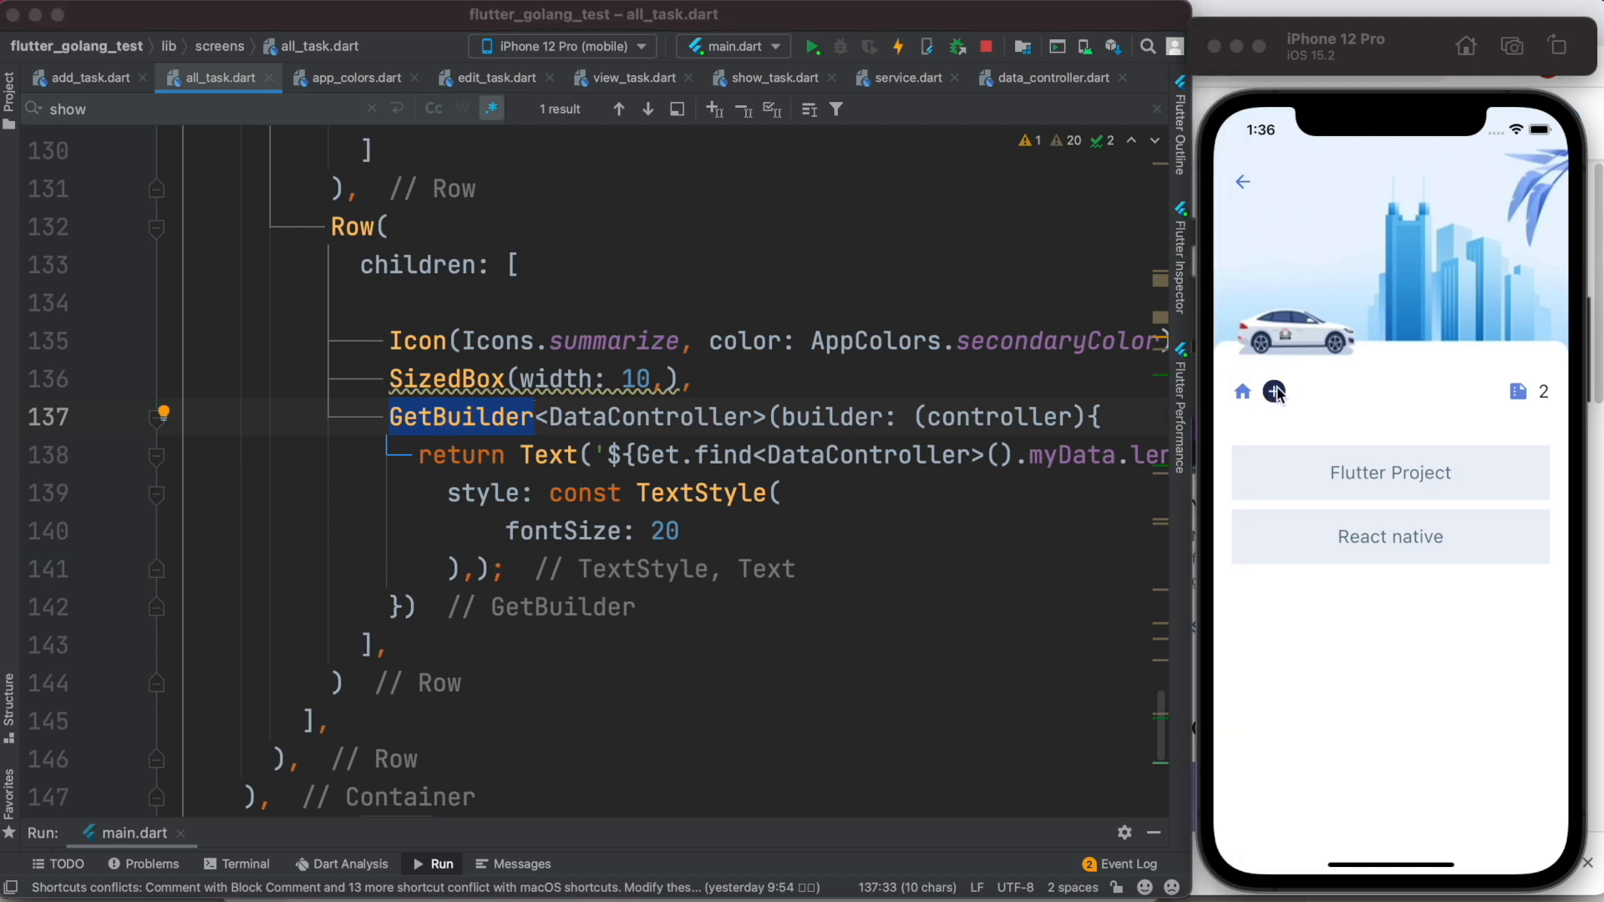
click(1275, 391)
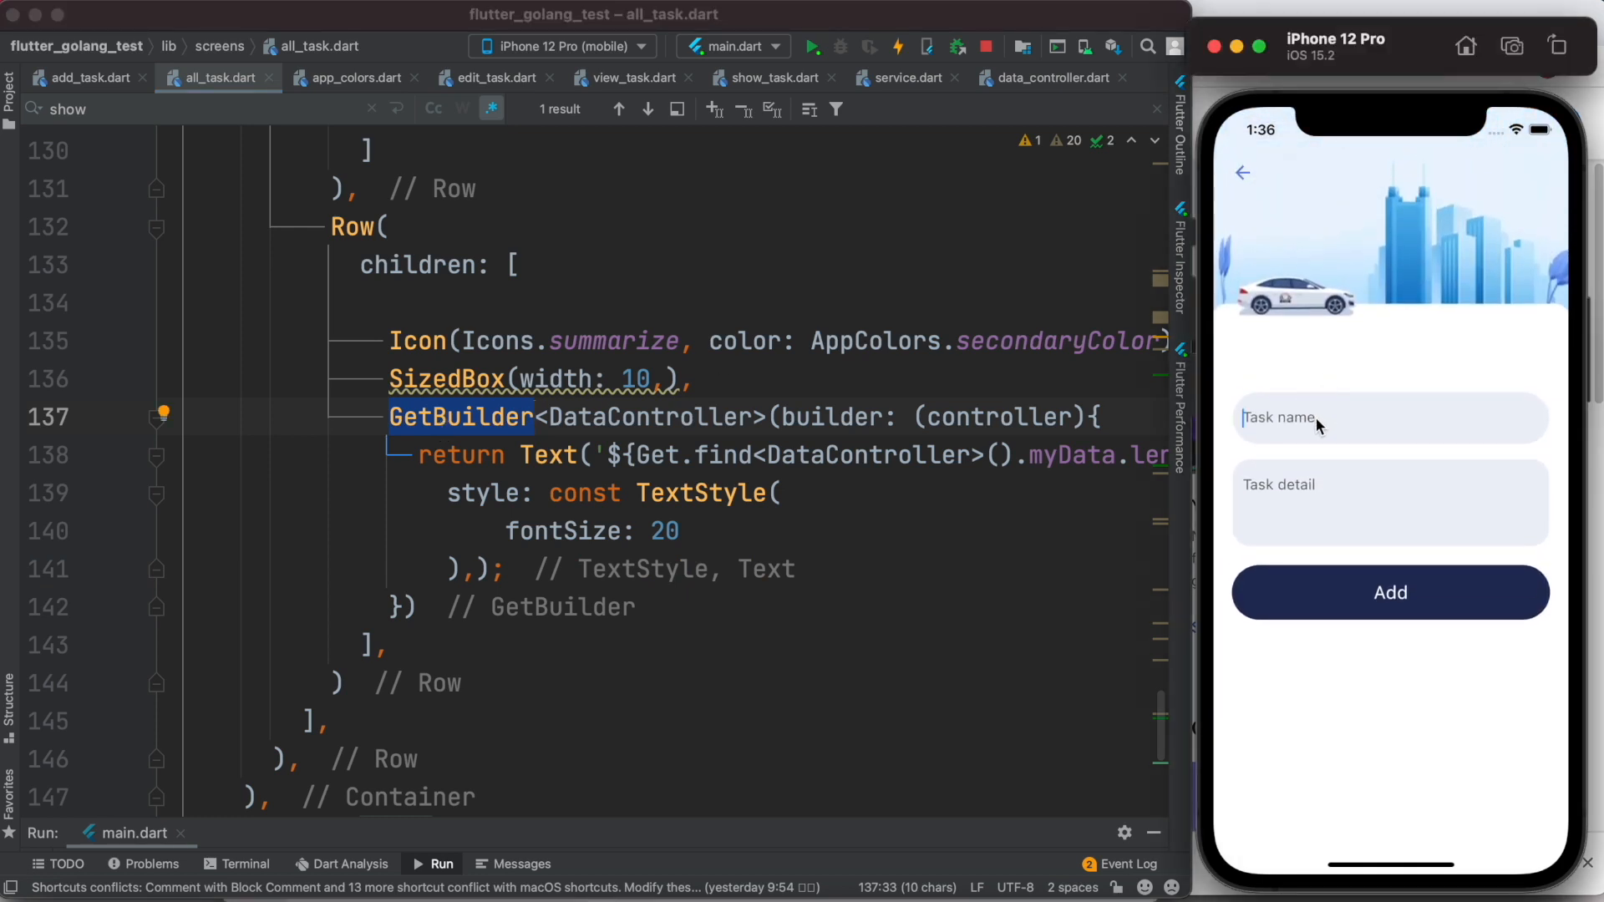
text(GoLang)
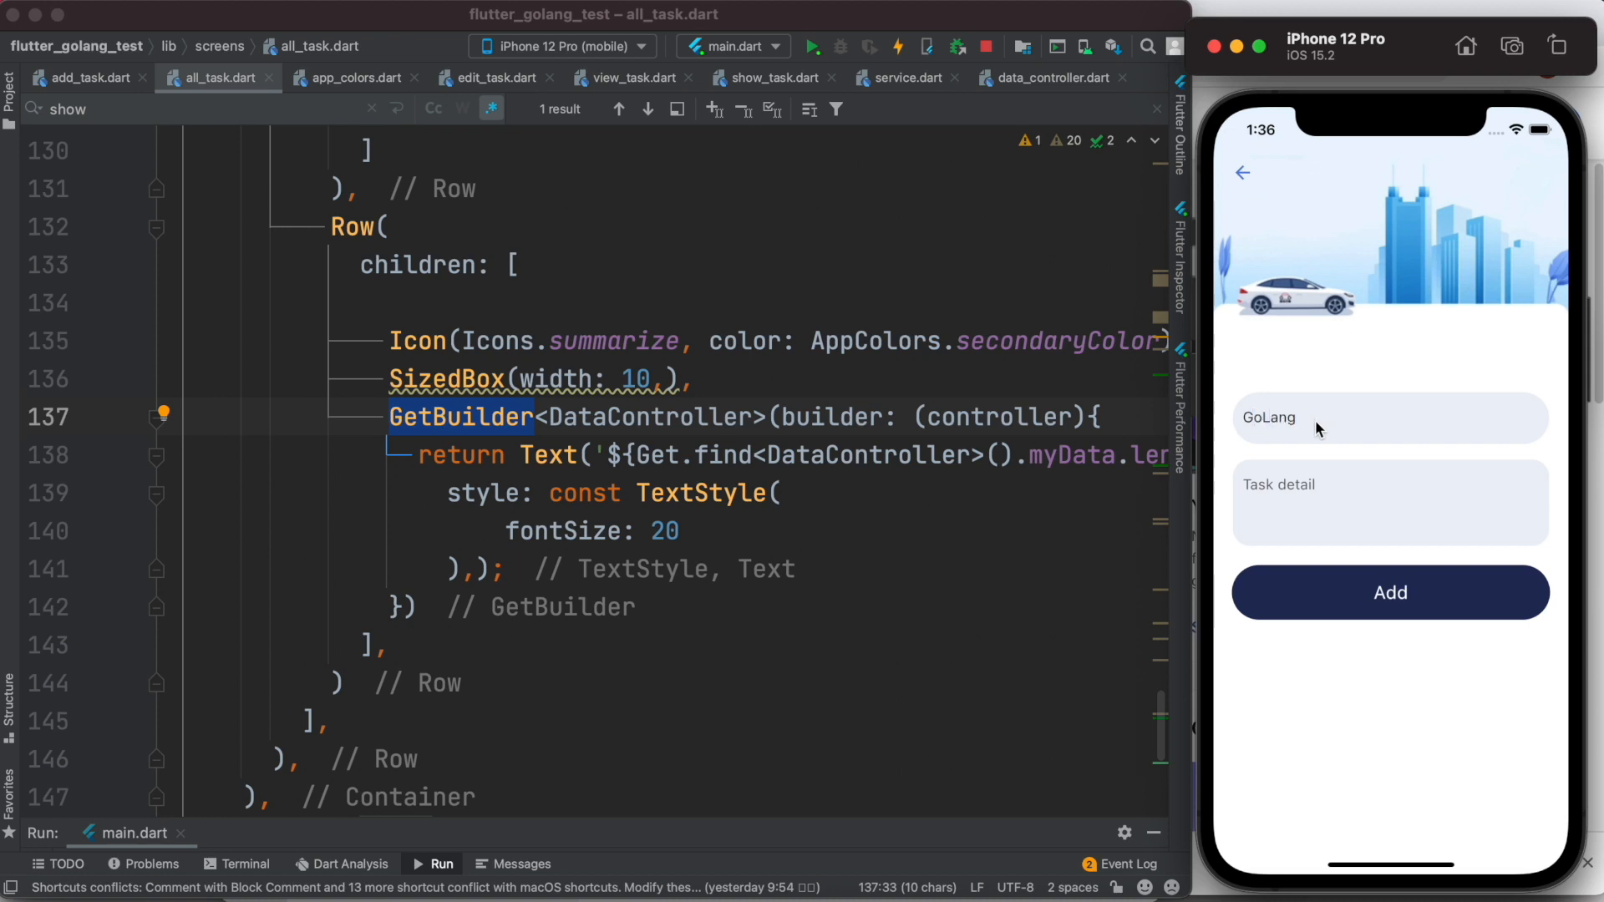
text(GoLang is the best)
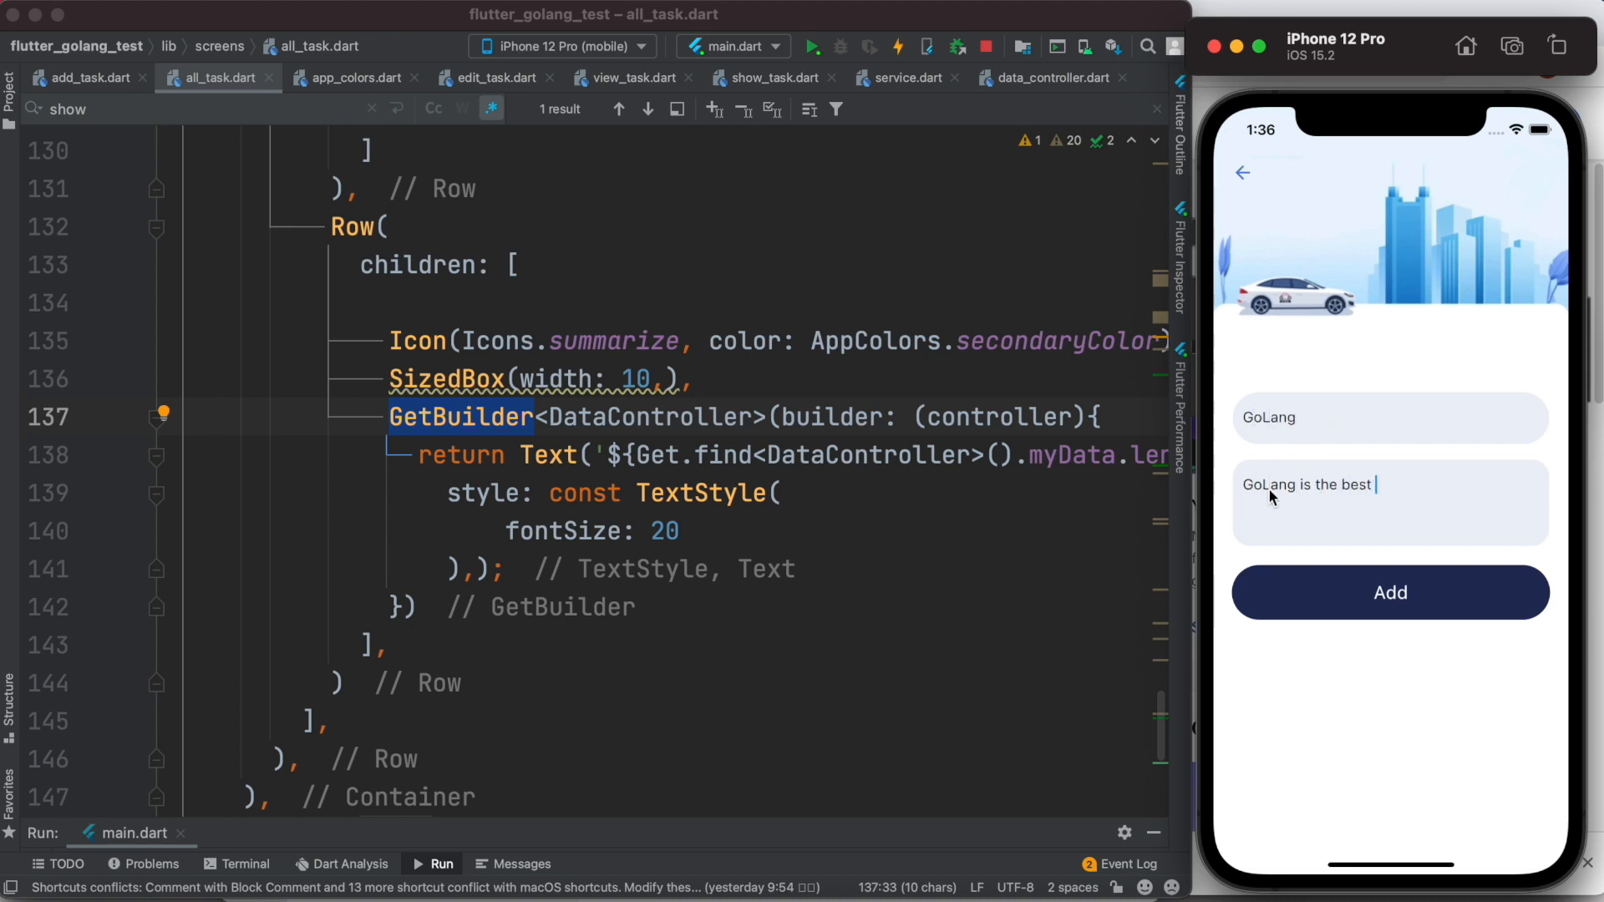
text(server side language.)
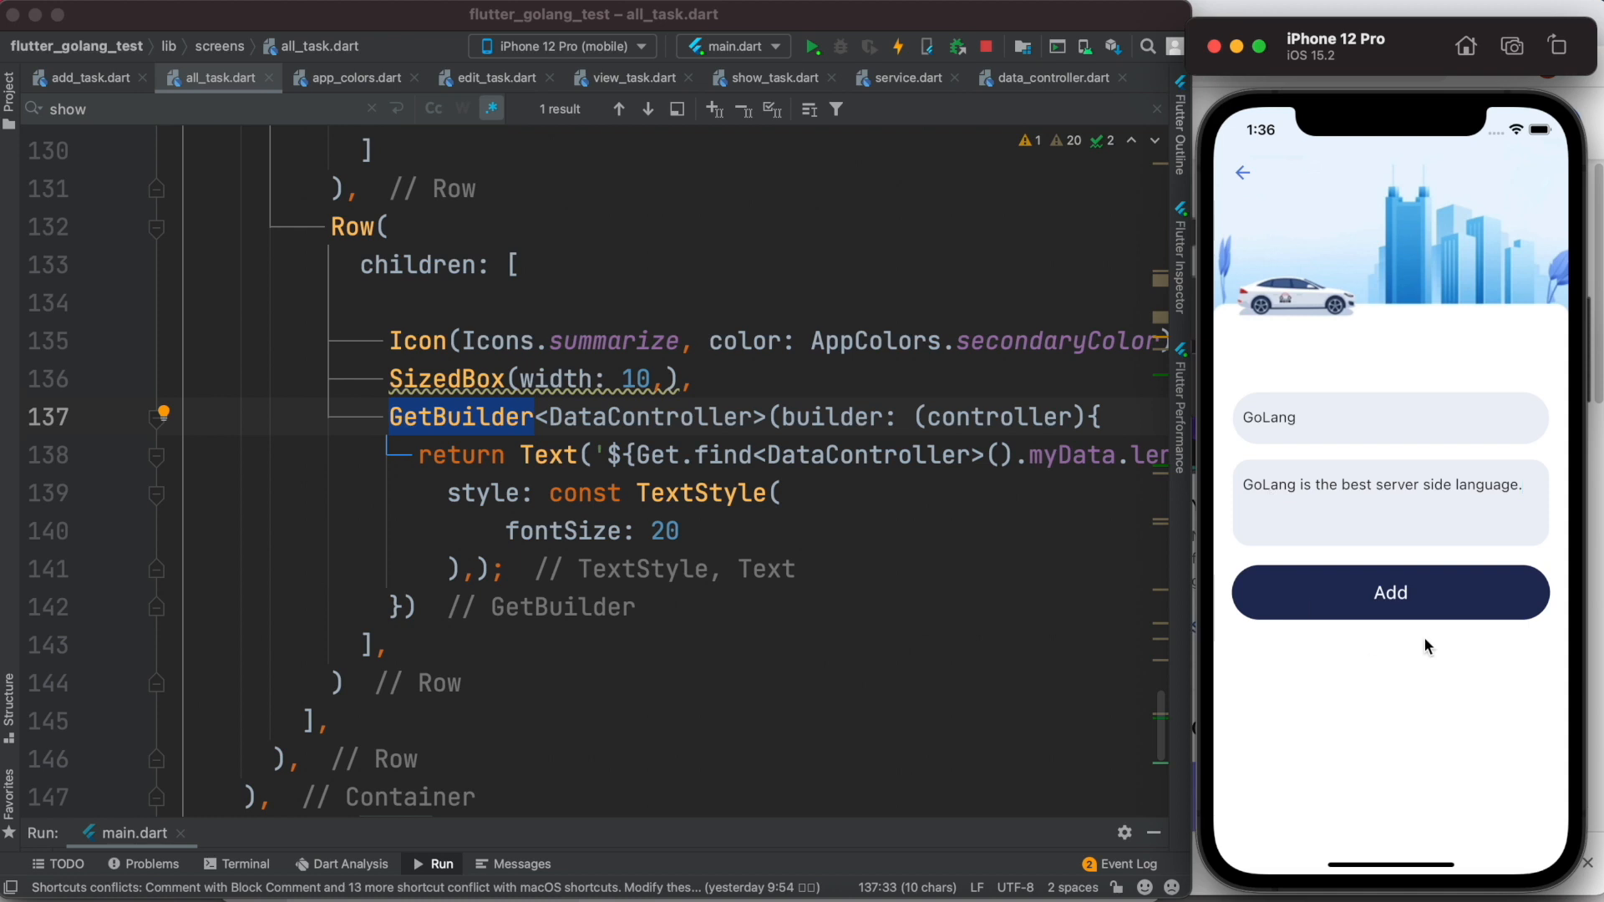
click(1389, 591)
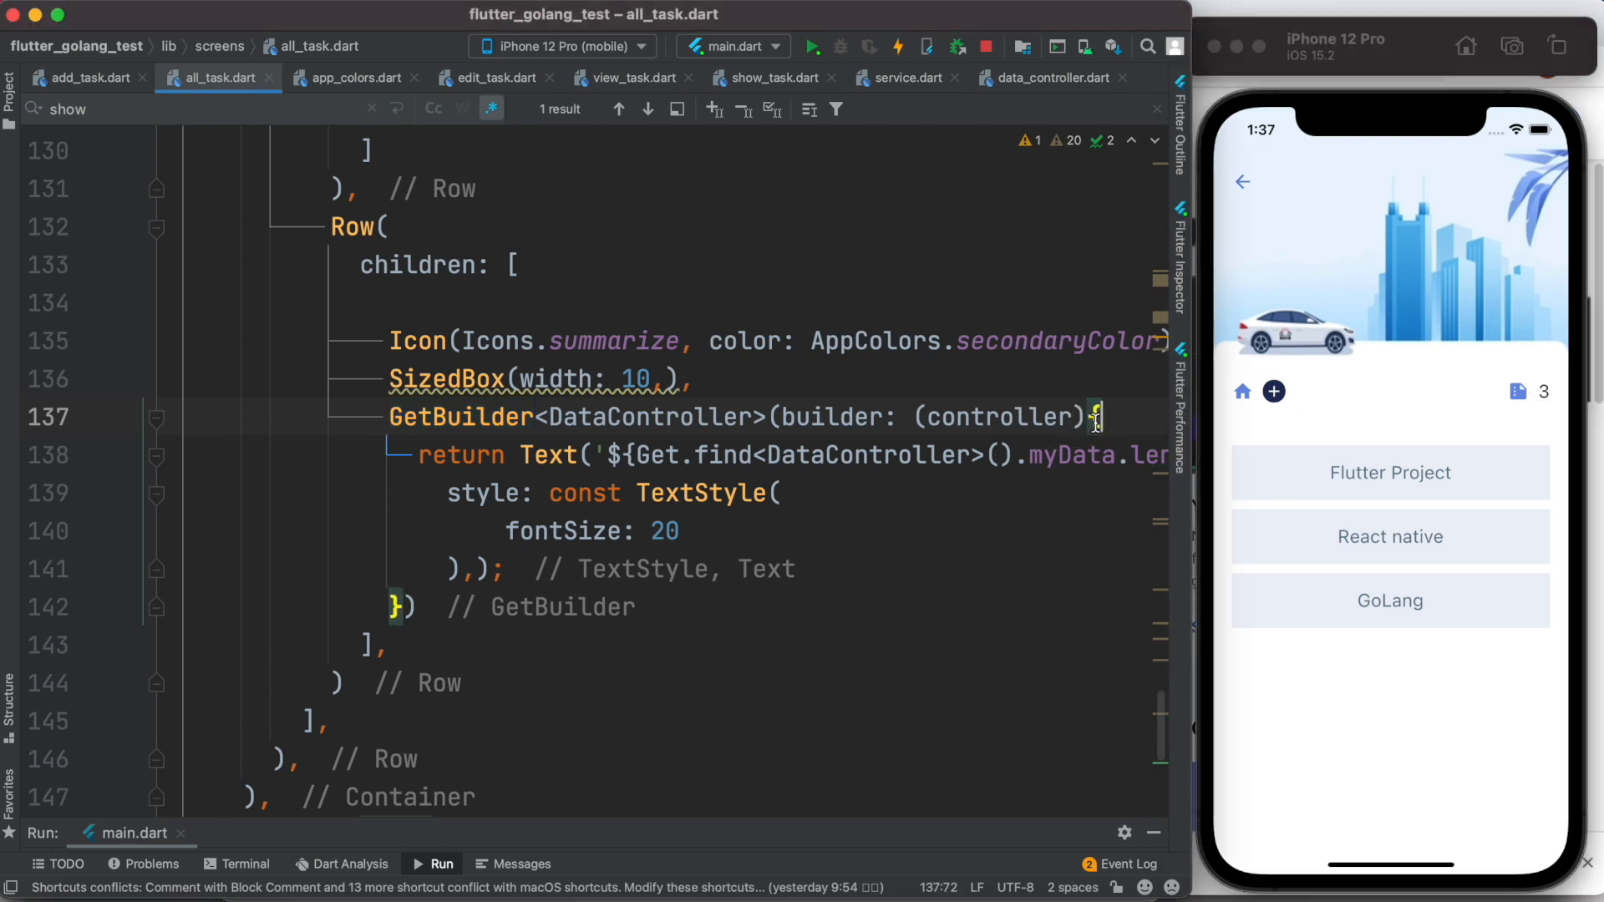
click(420, 418)
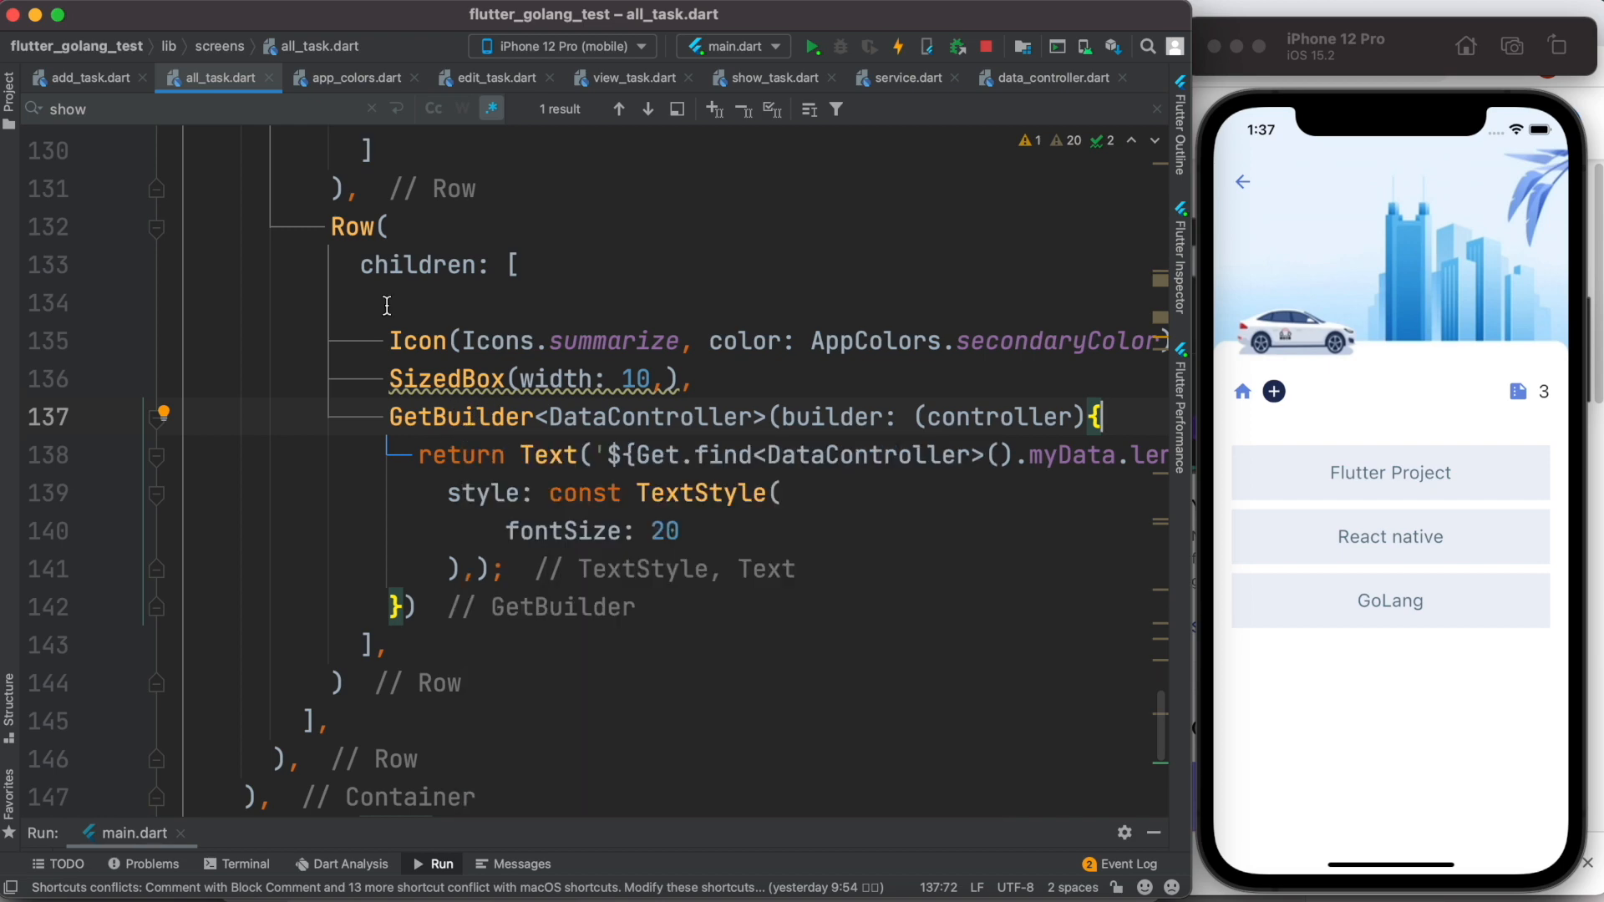
click(1049, 78)
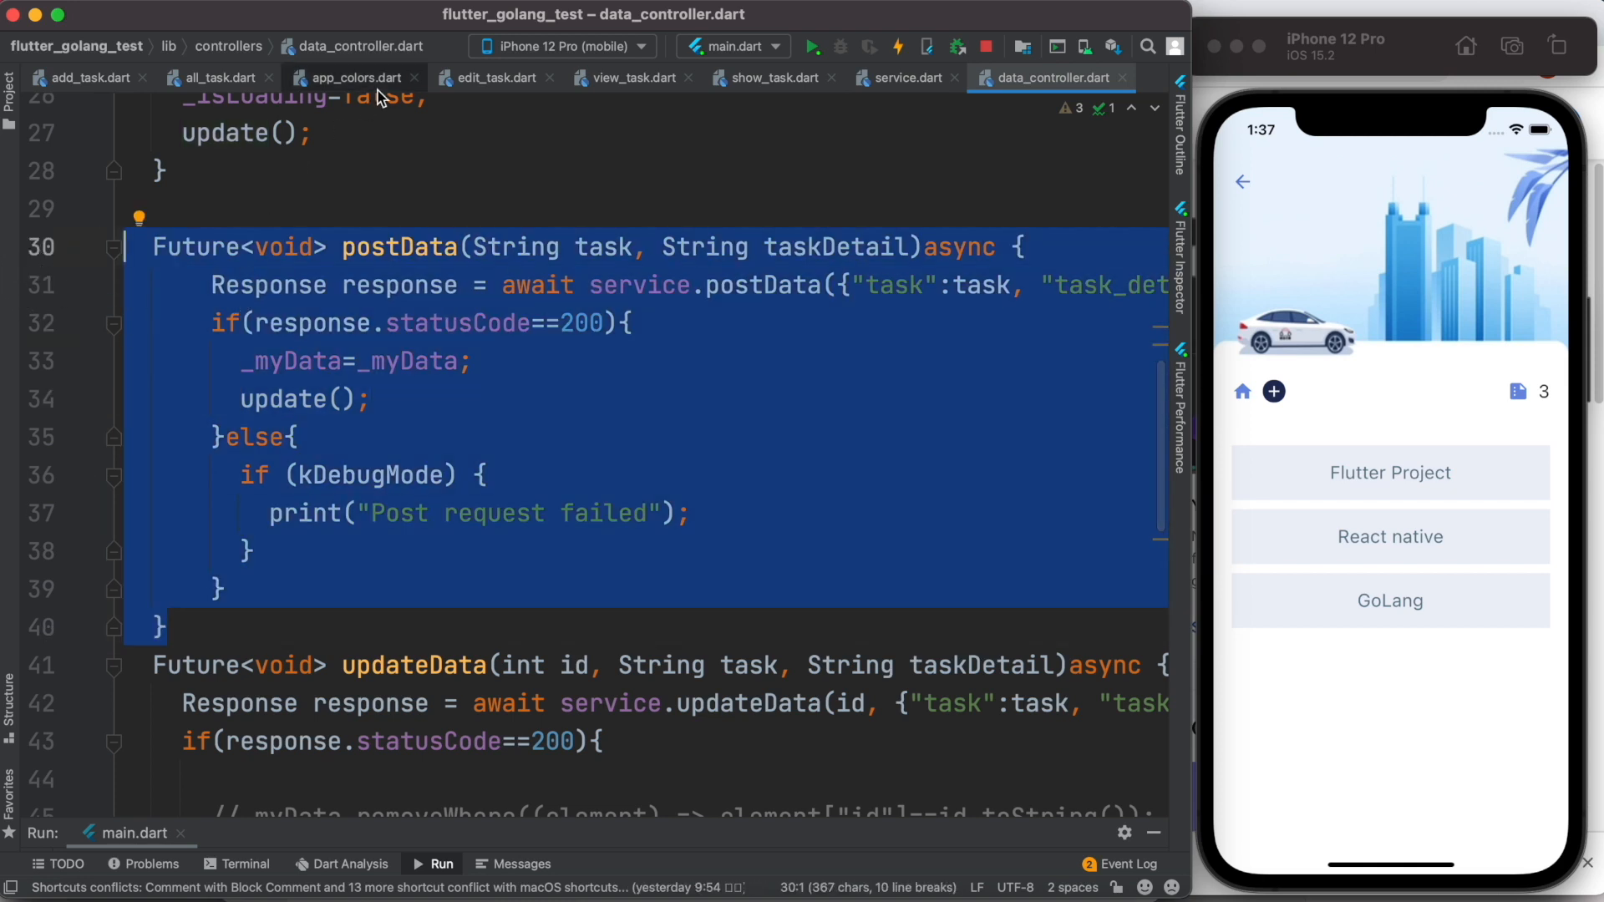
click(216, 77)
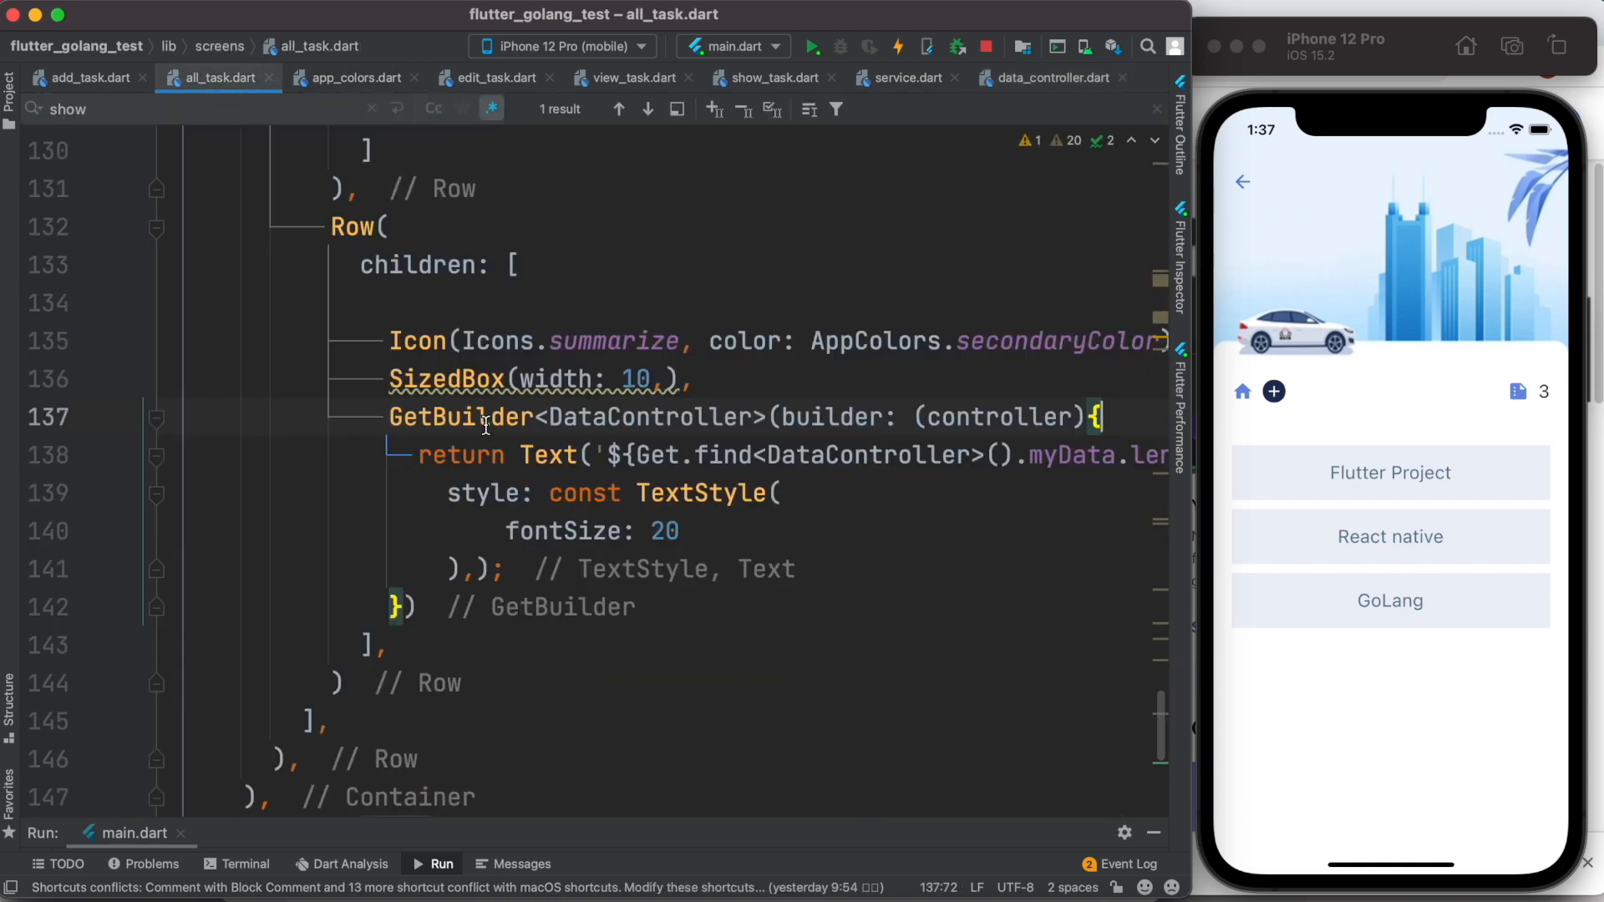
click(408, 605)
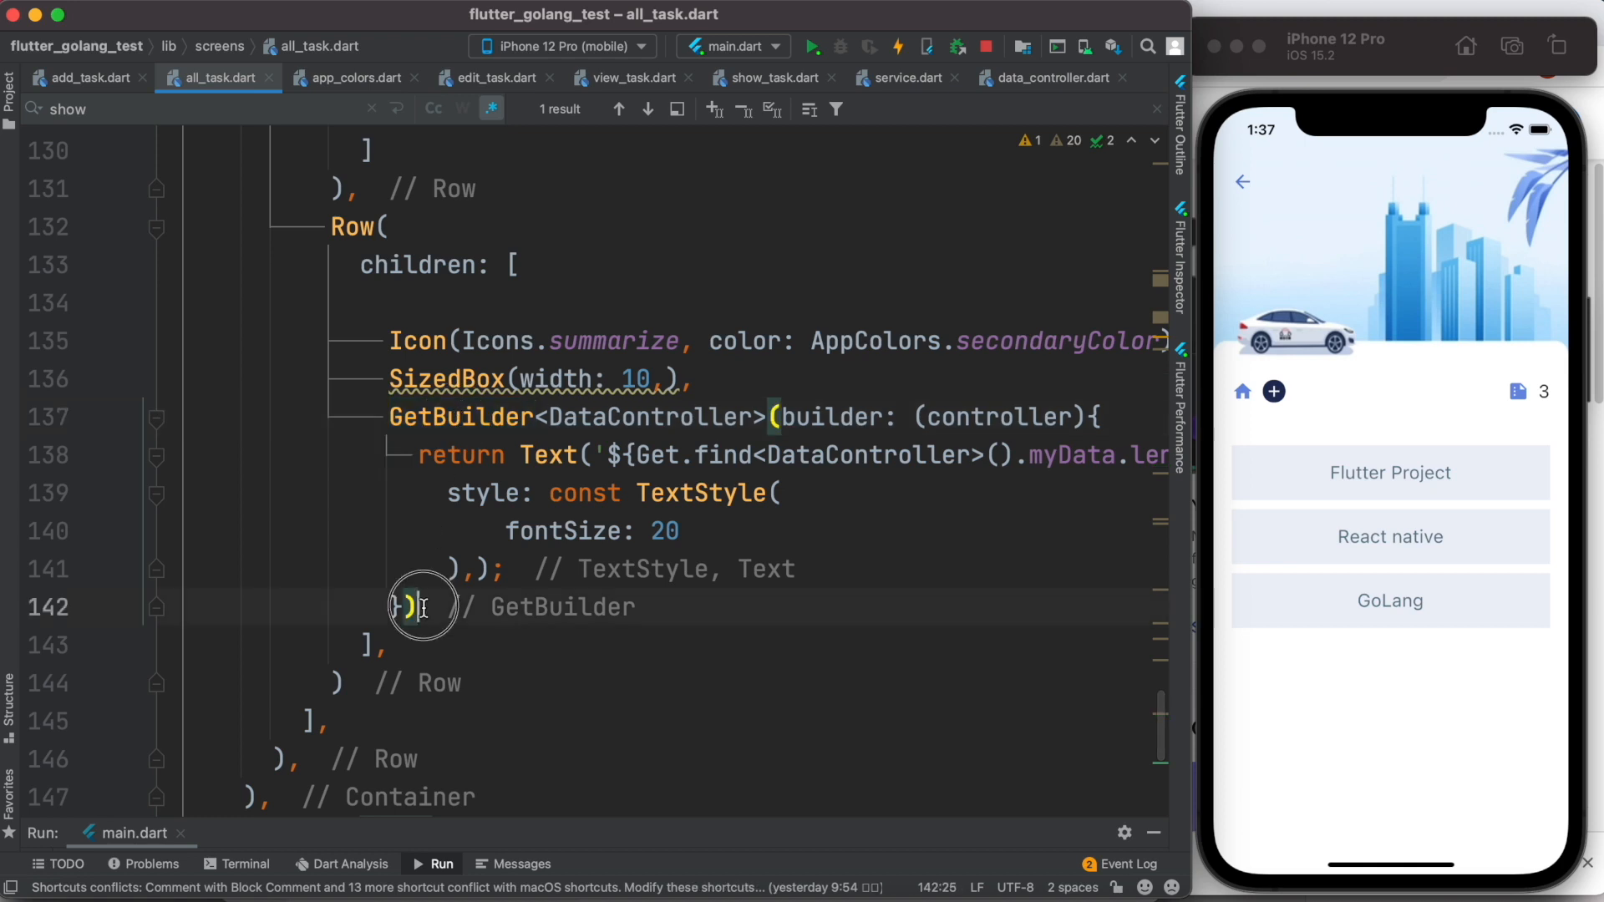